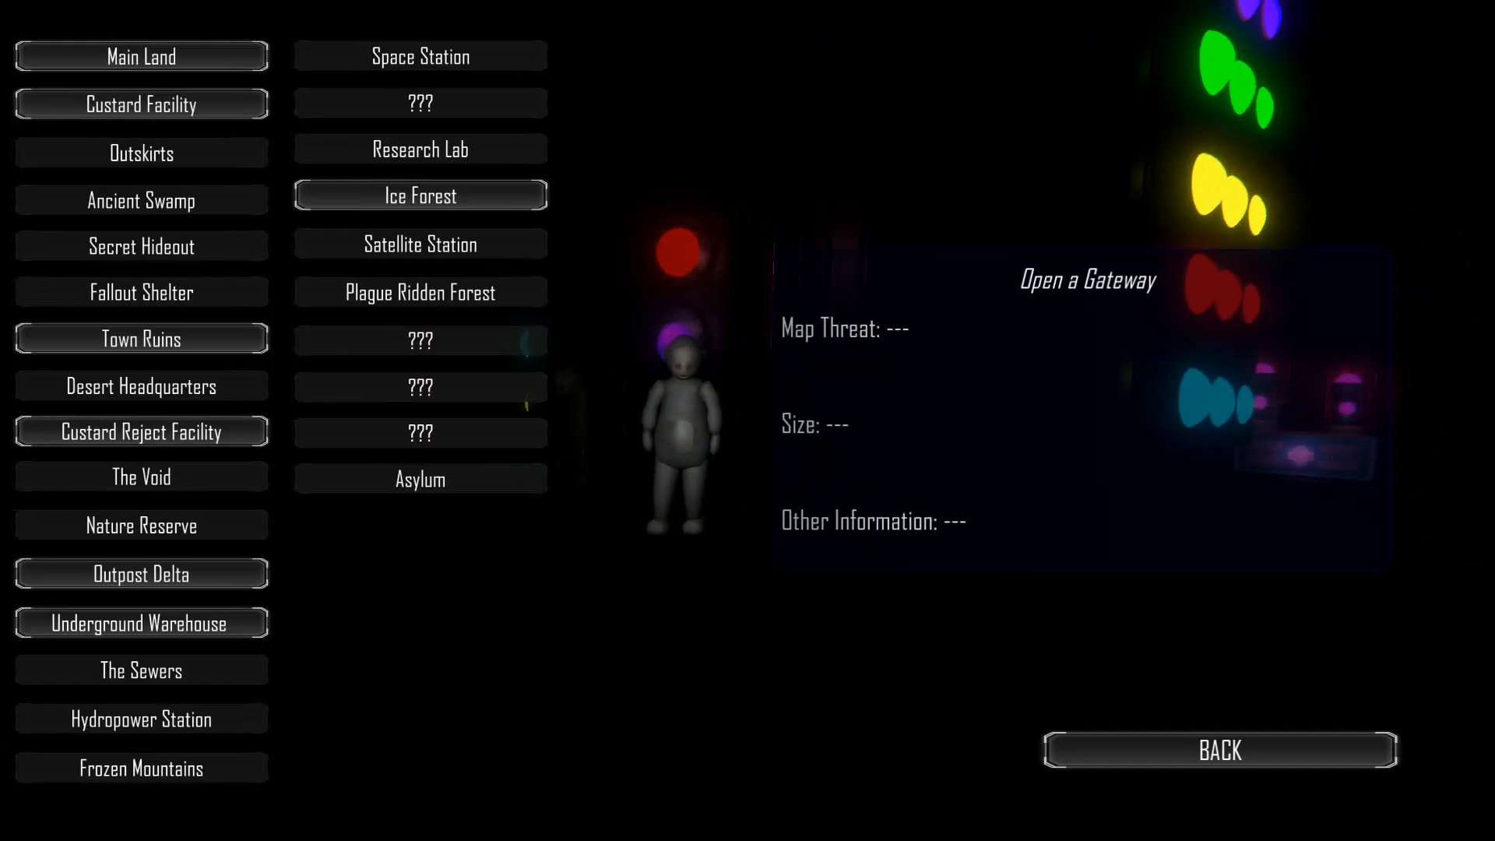
# - Start Main Land, collect the remaining custard bowls up to 10/10, and walk out
pyautogui.click(140, 56)
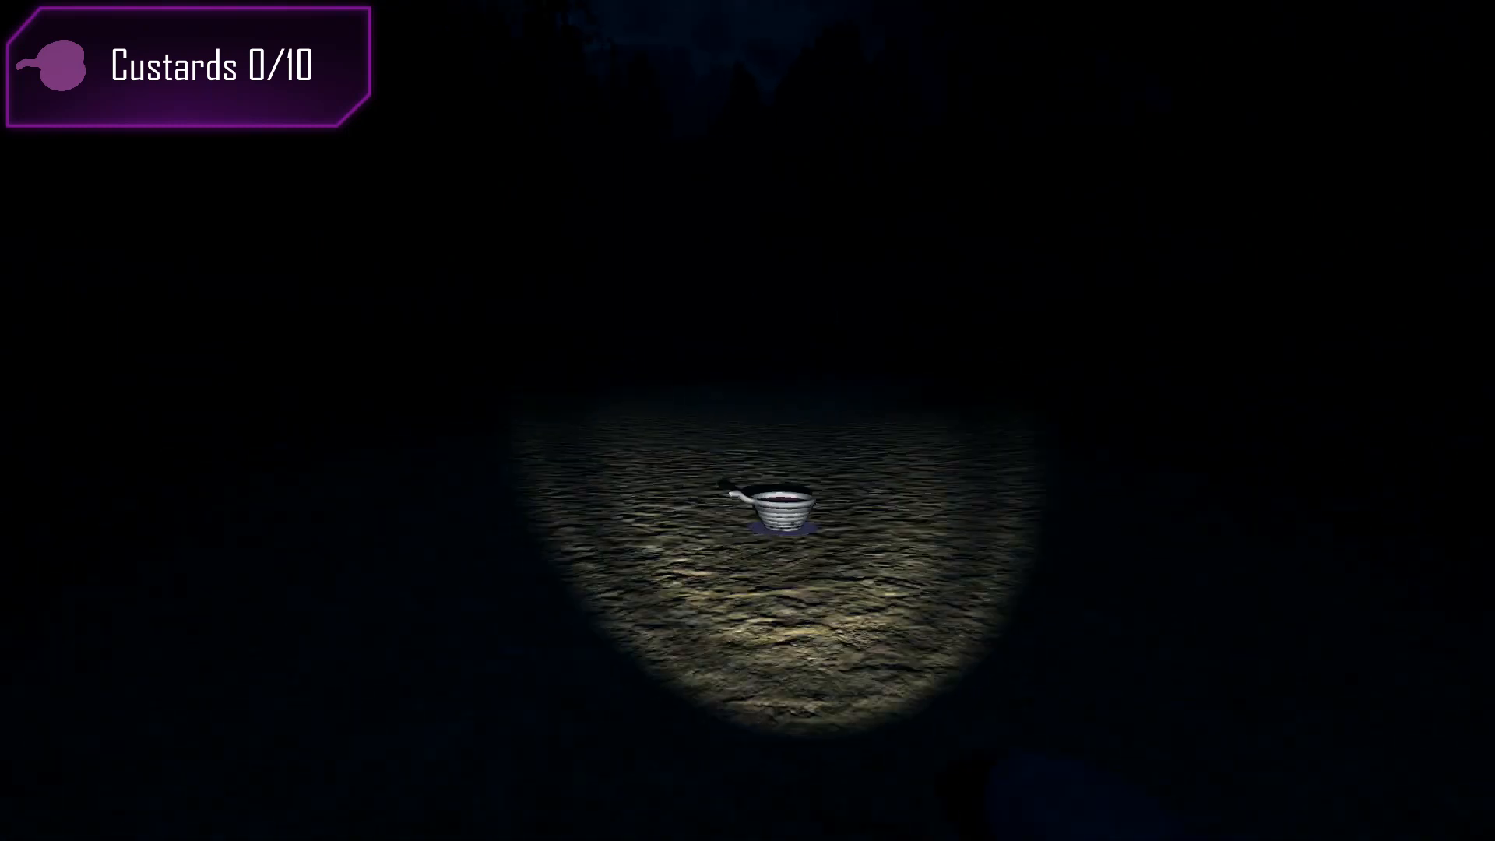
pyautogui.click(773, 503)
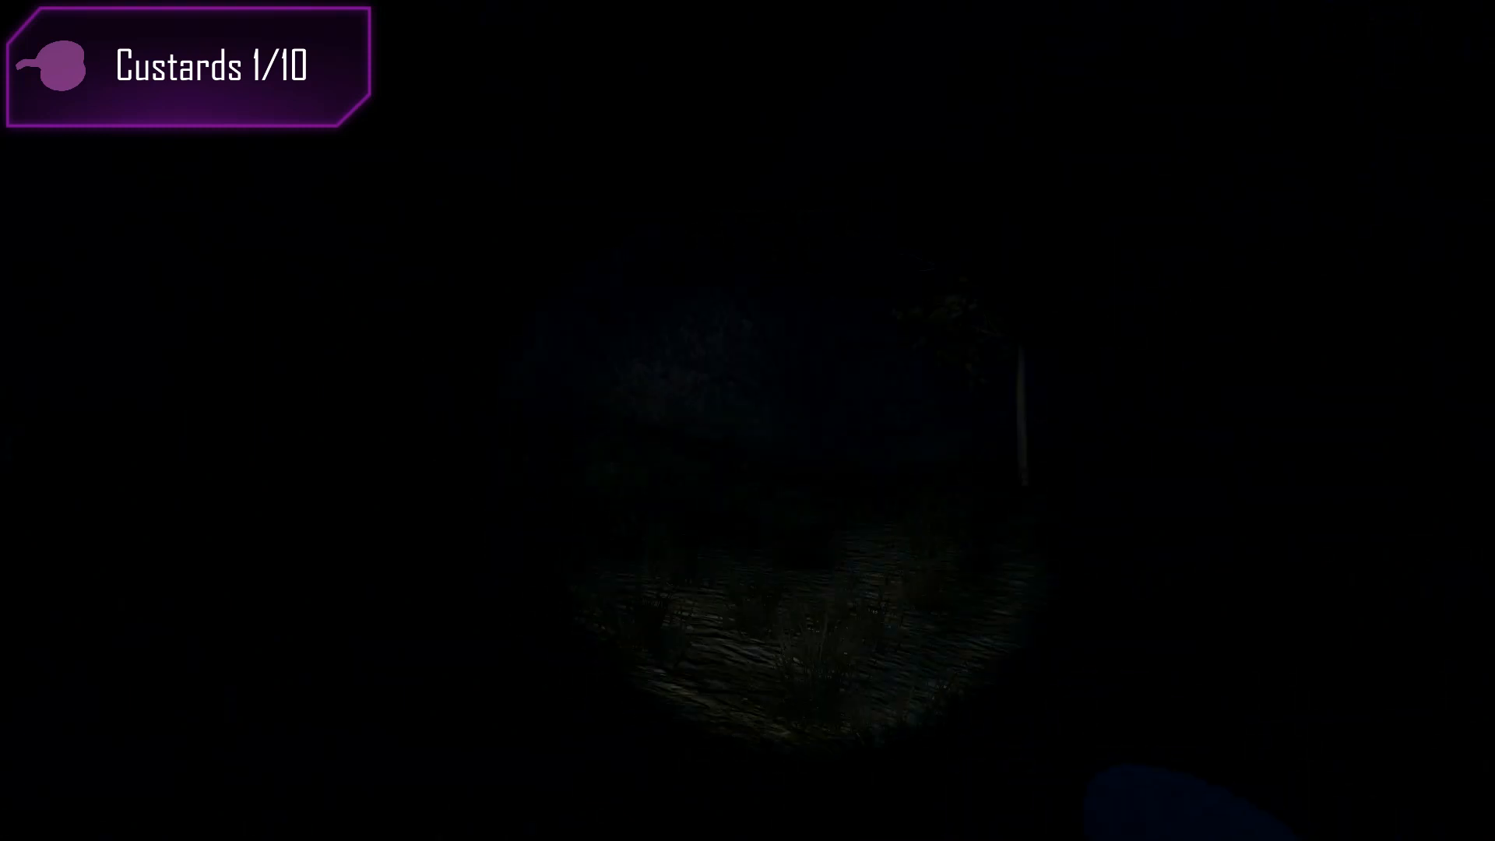
pyautogui.moveTo(748, 420)
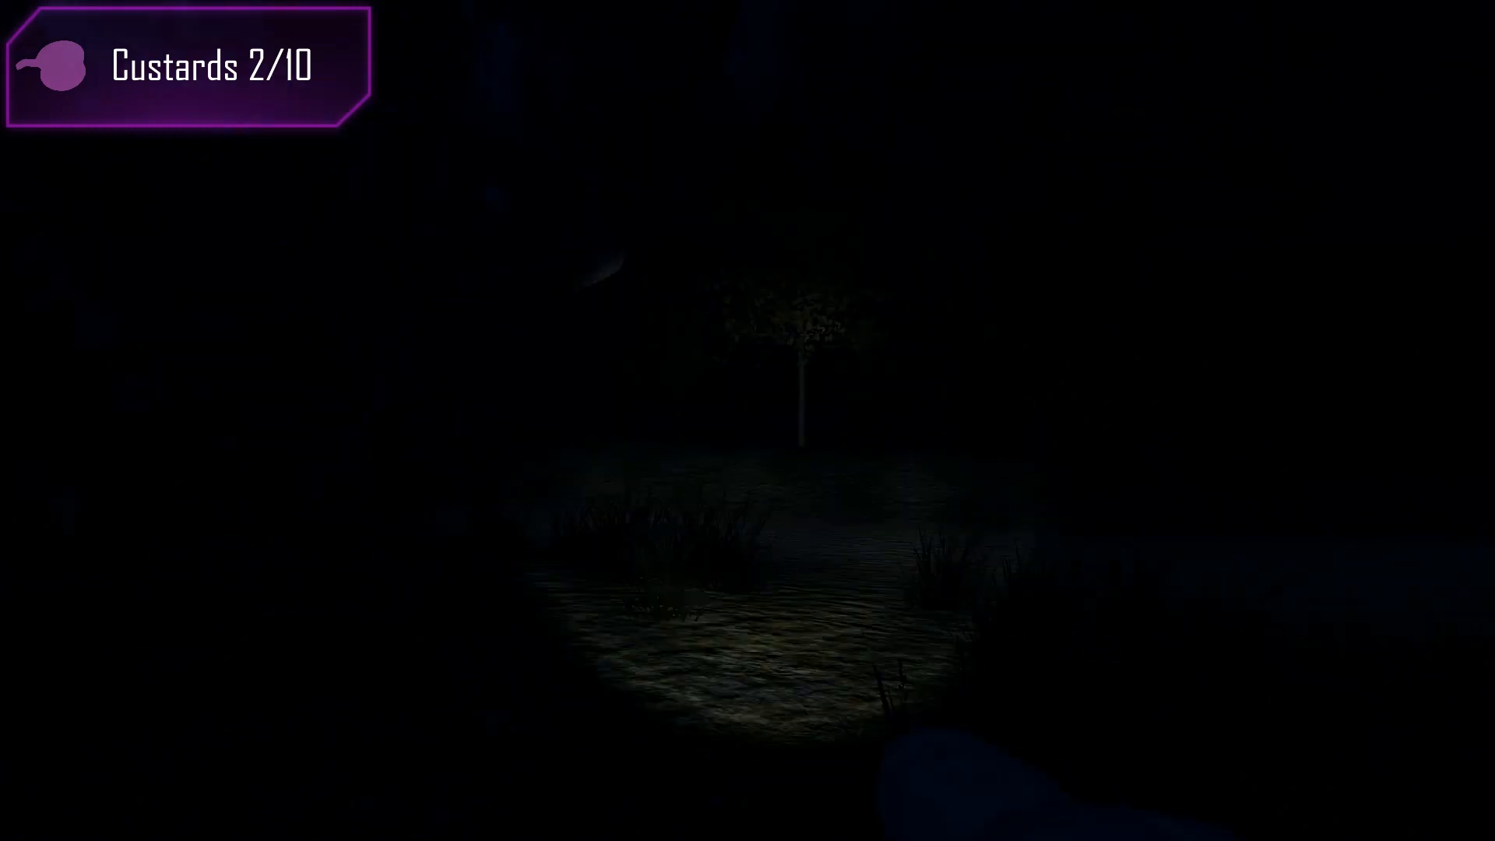
pyautogui.moveTo(747, 420)
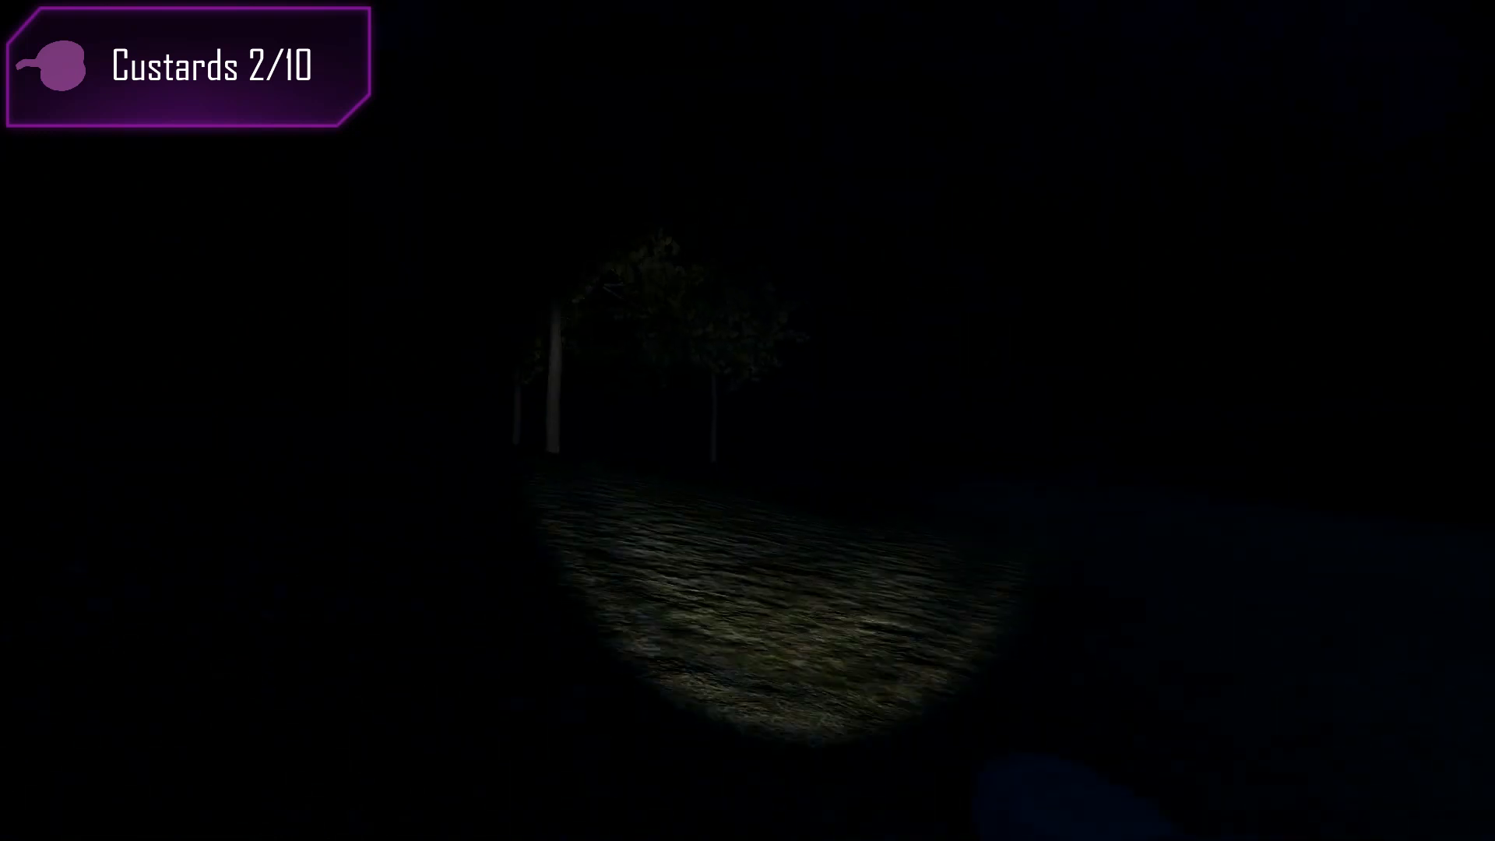
pyautogui.moveTo(748, 421)
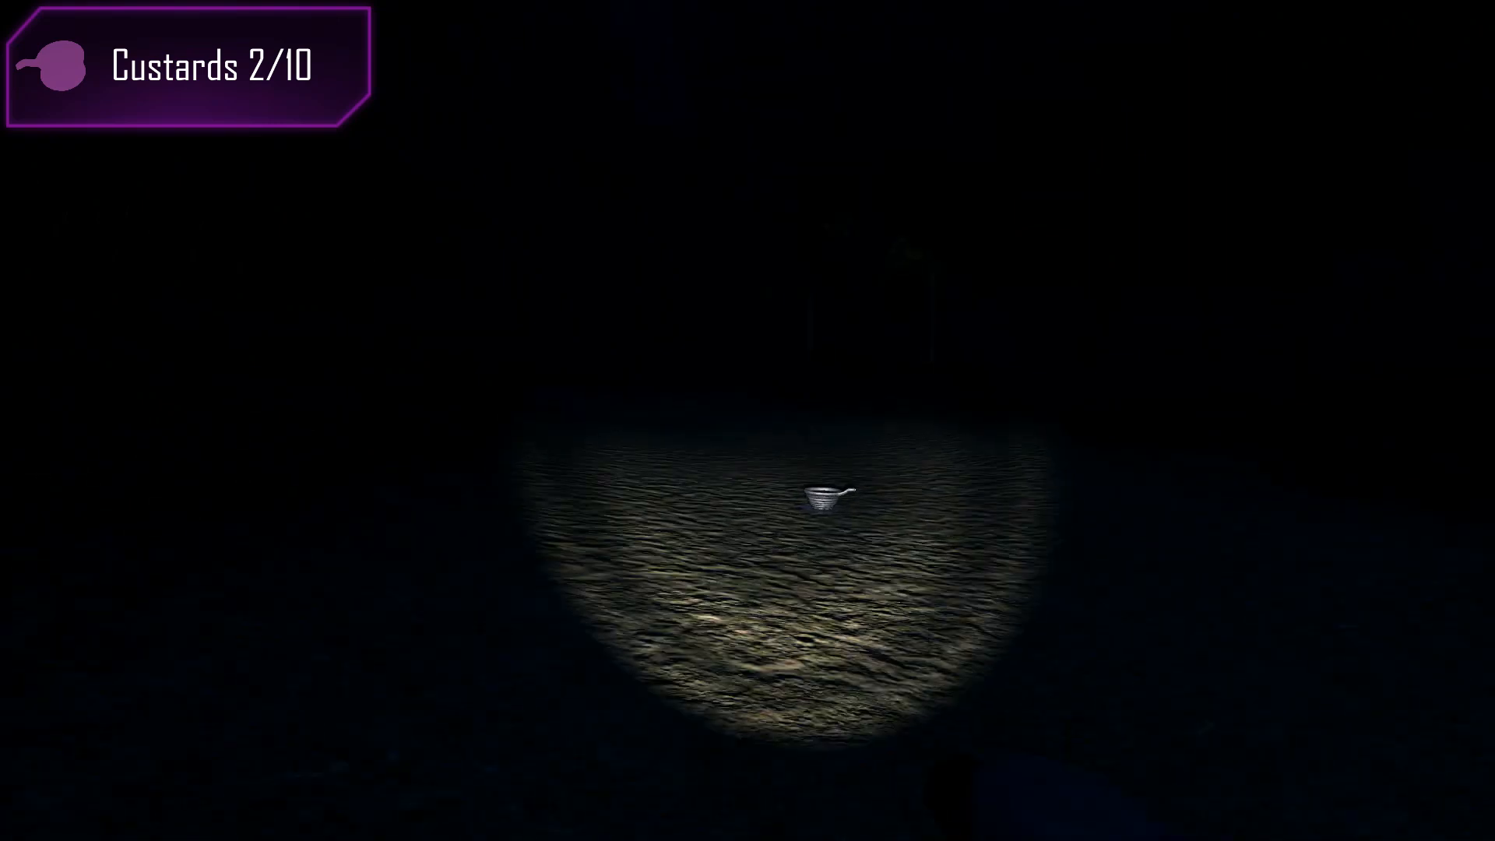
pyautogui.click(828, 497)
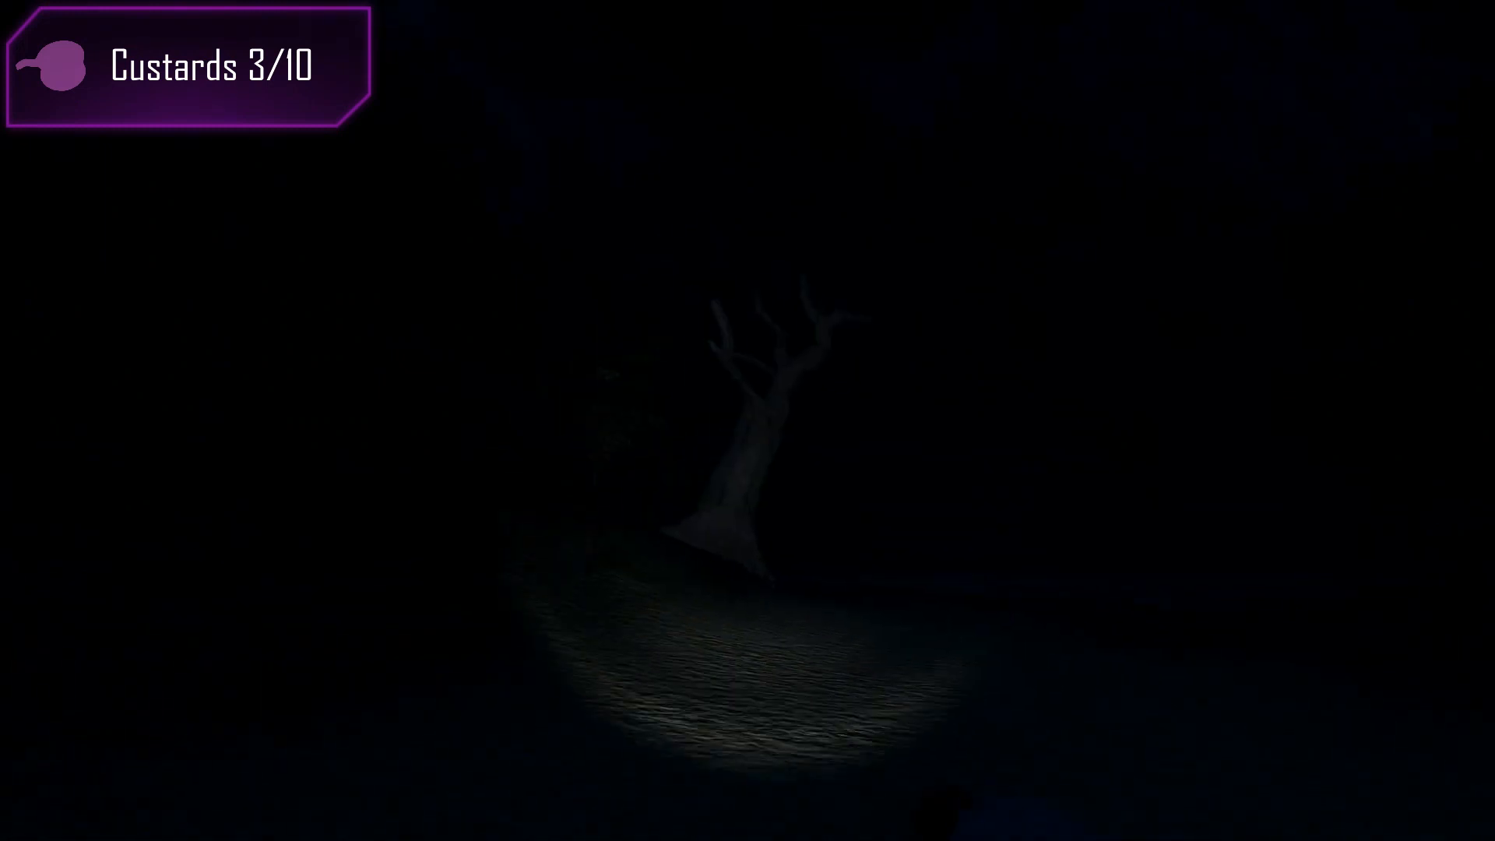
pyautogui.moveTo(748, 421)
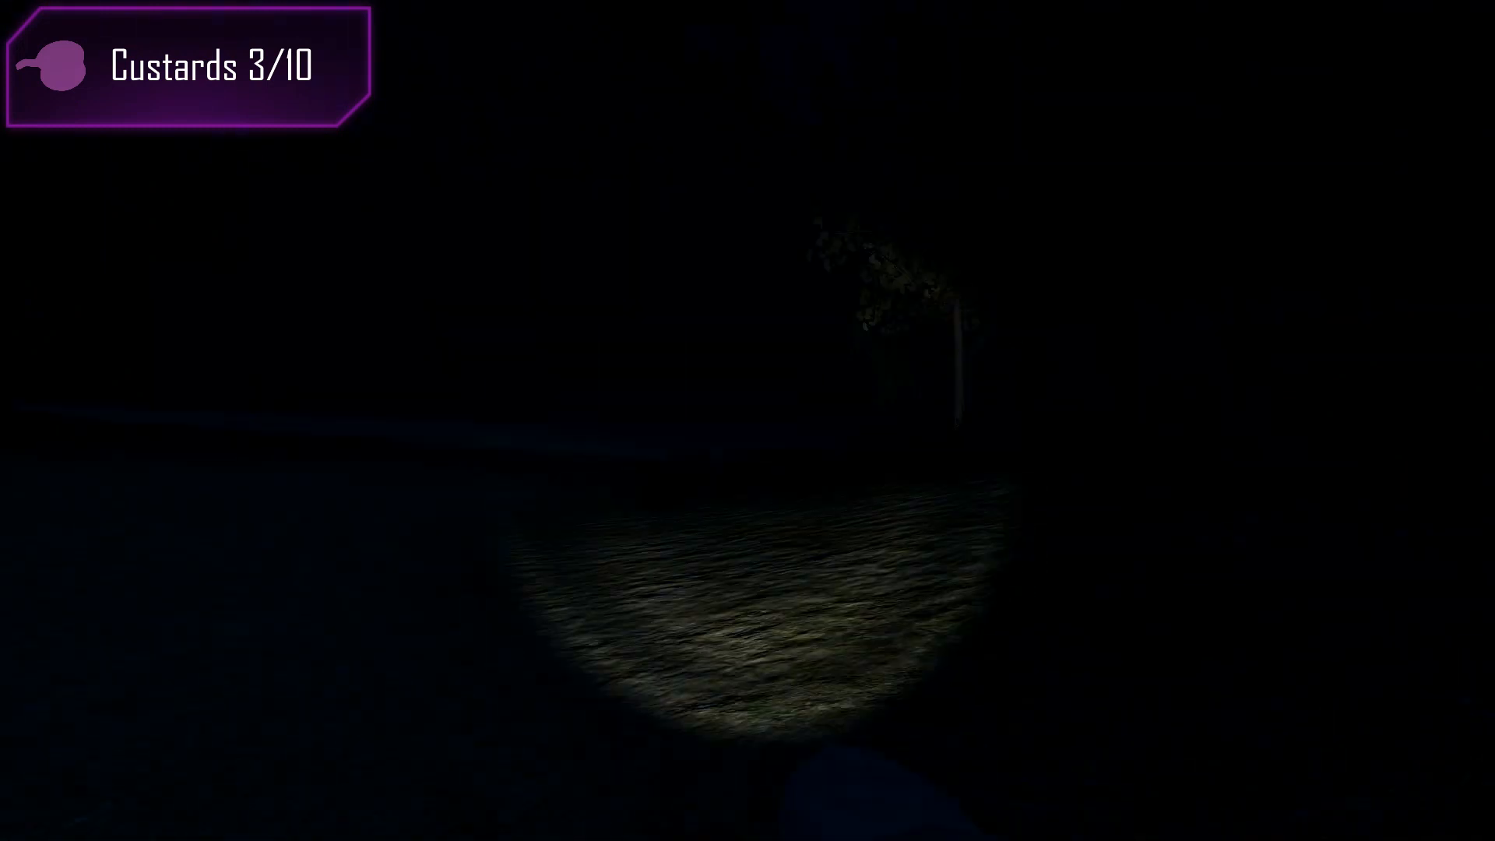
pyautogui.moveTo(747, 420)
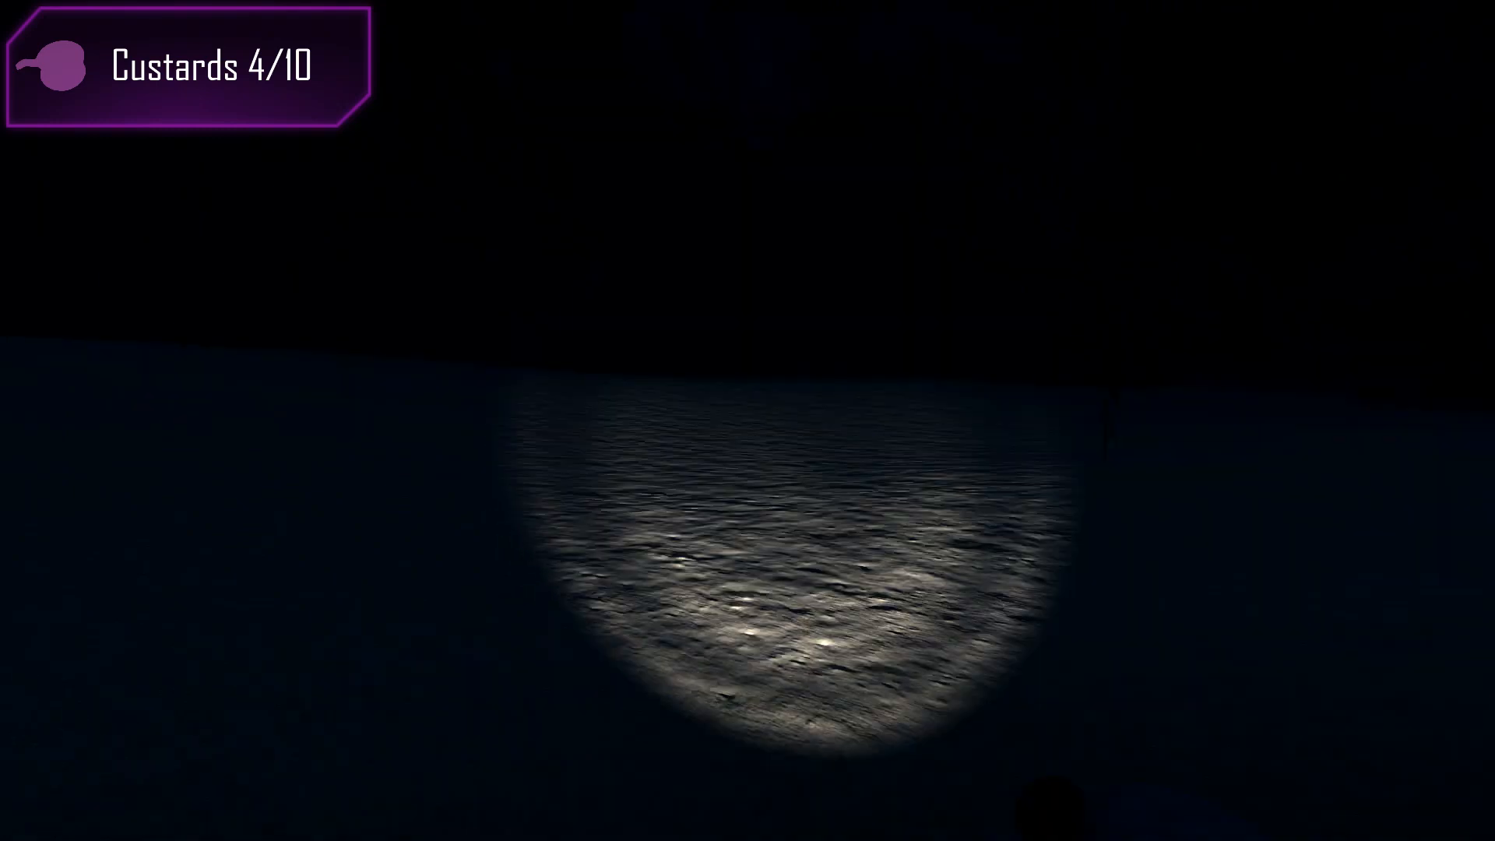
pyautogui.moveTo(747, 420)
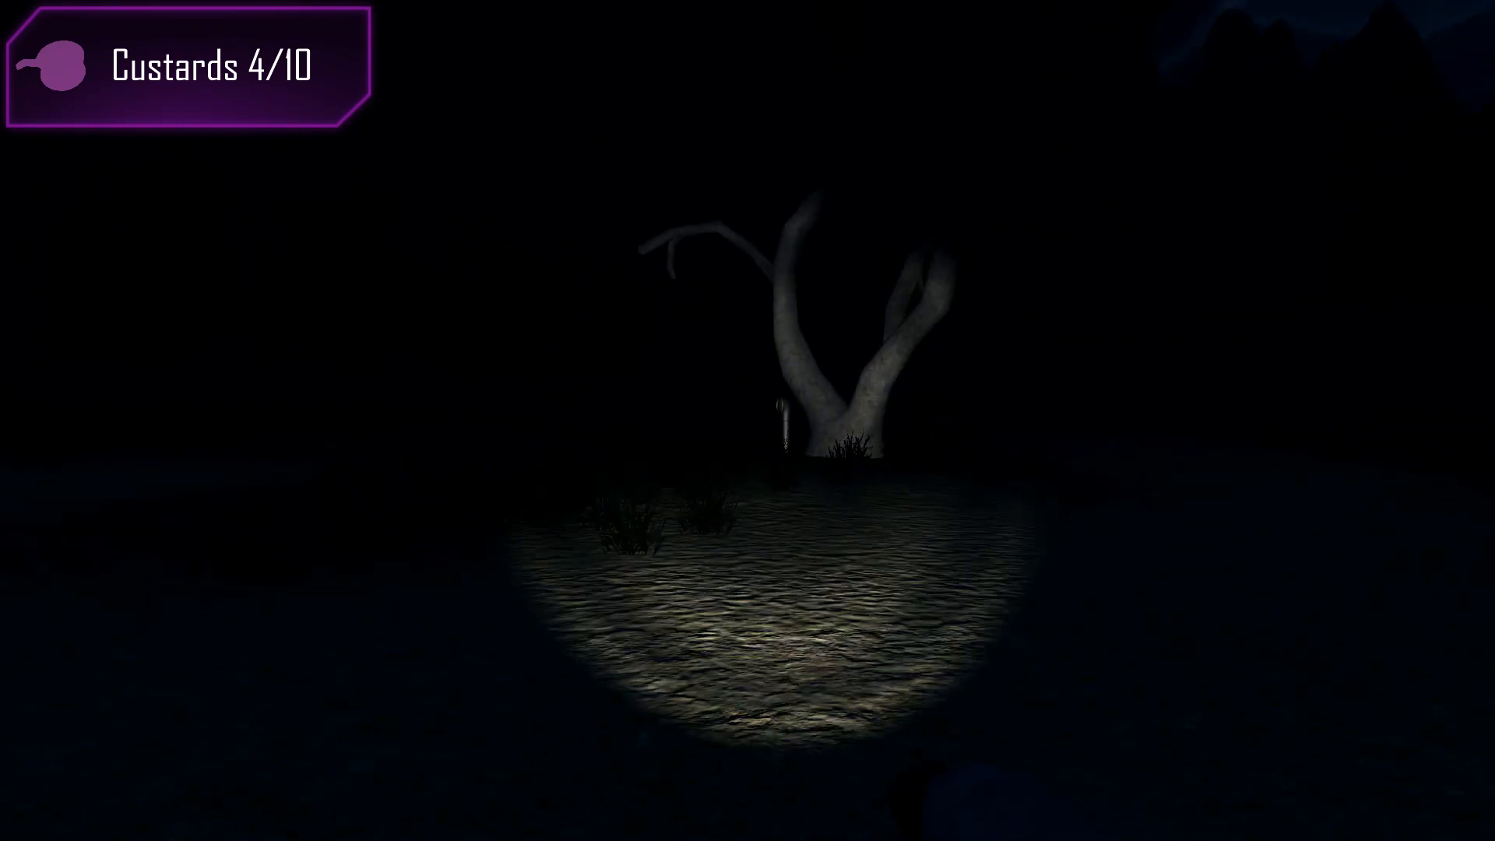
pyautogui.moveTo(748, 420)
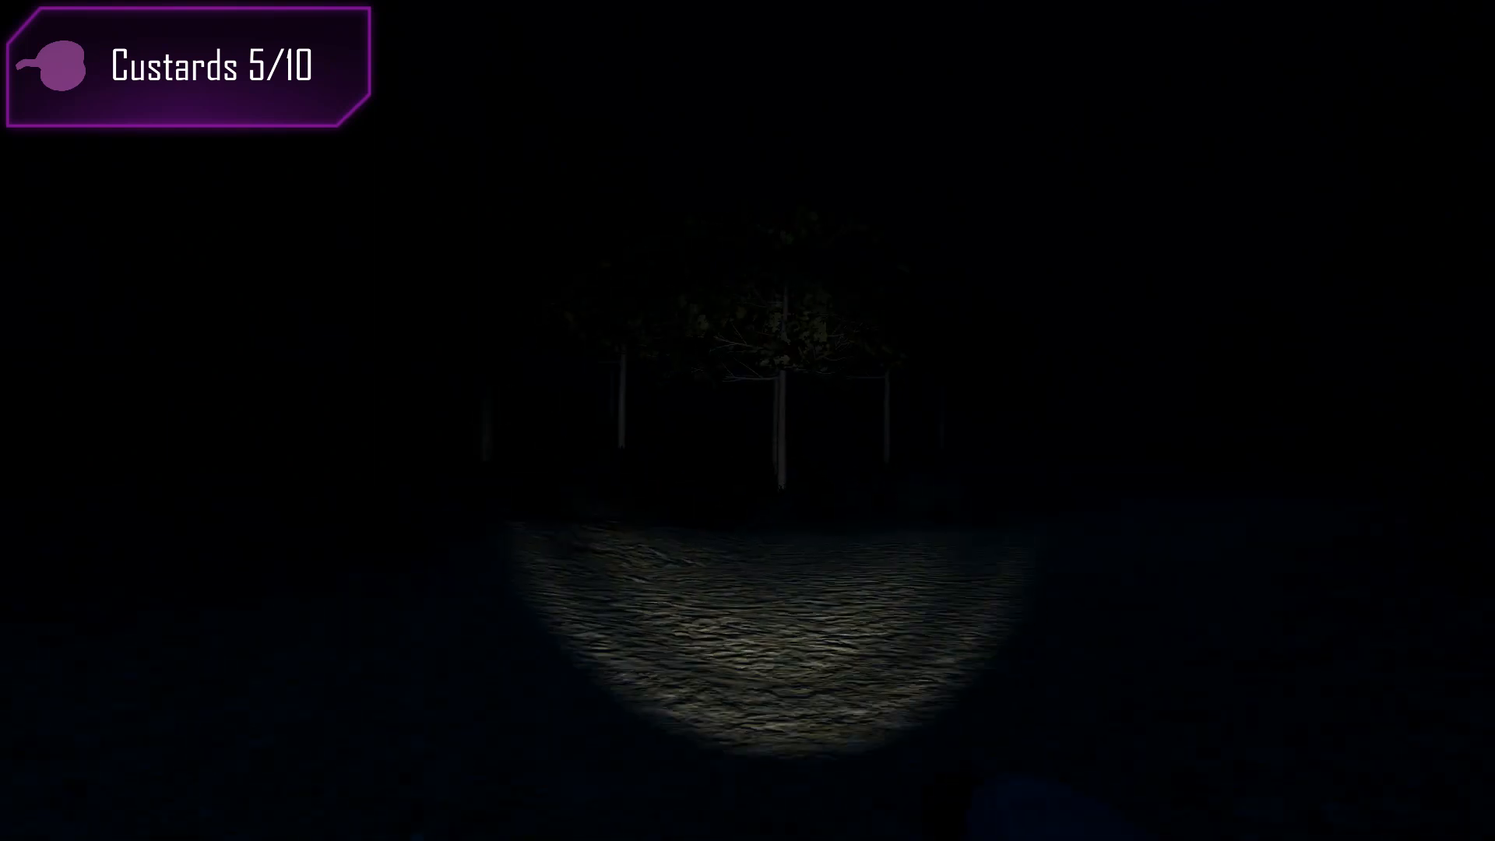
pyautogui.moveTo(748, 420)
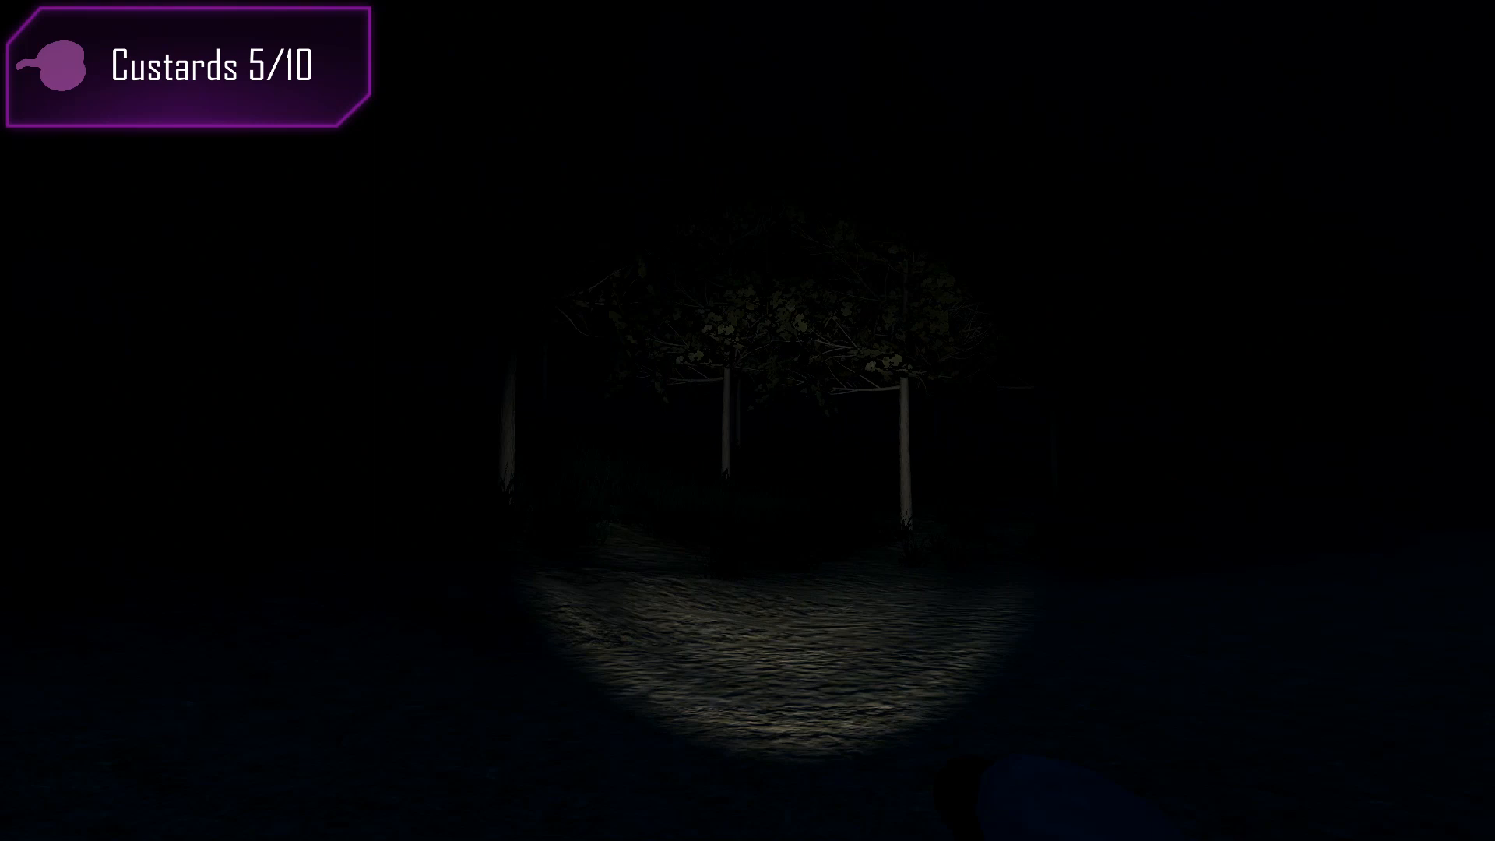
pyautogui.moveTo(747, 420)
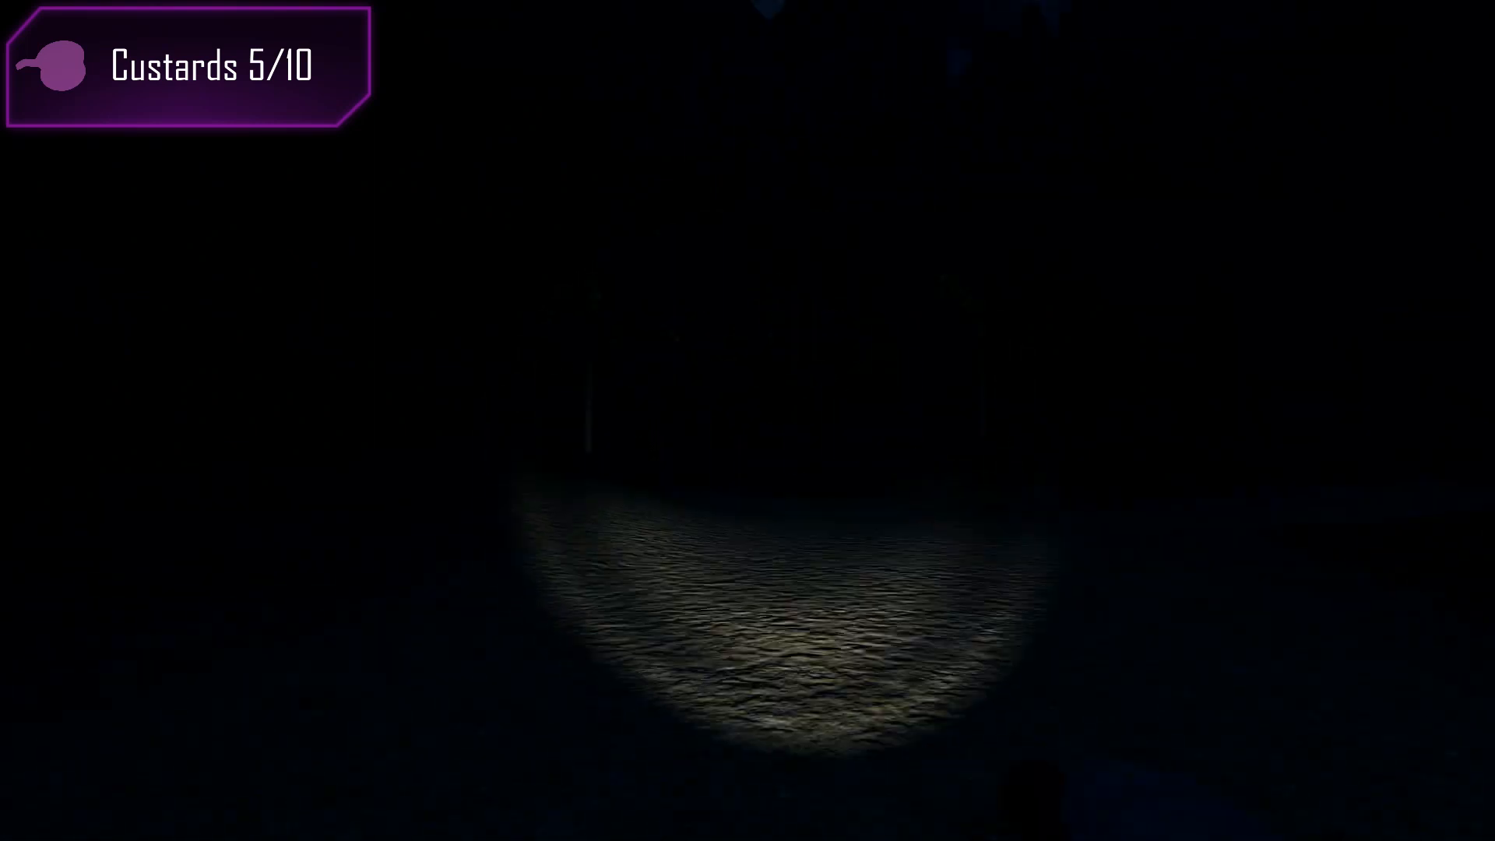
pyautogui.moveTo(747, 420)
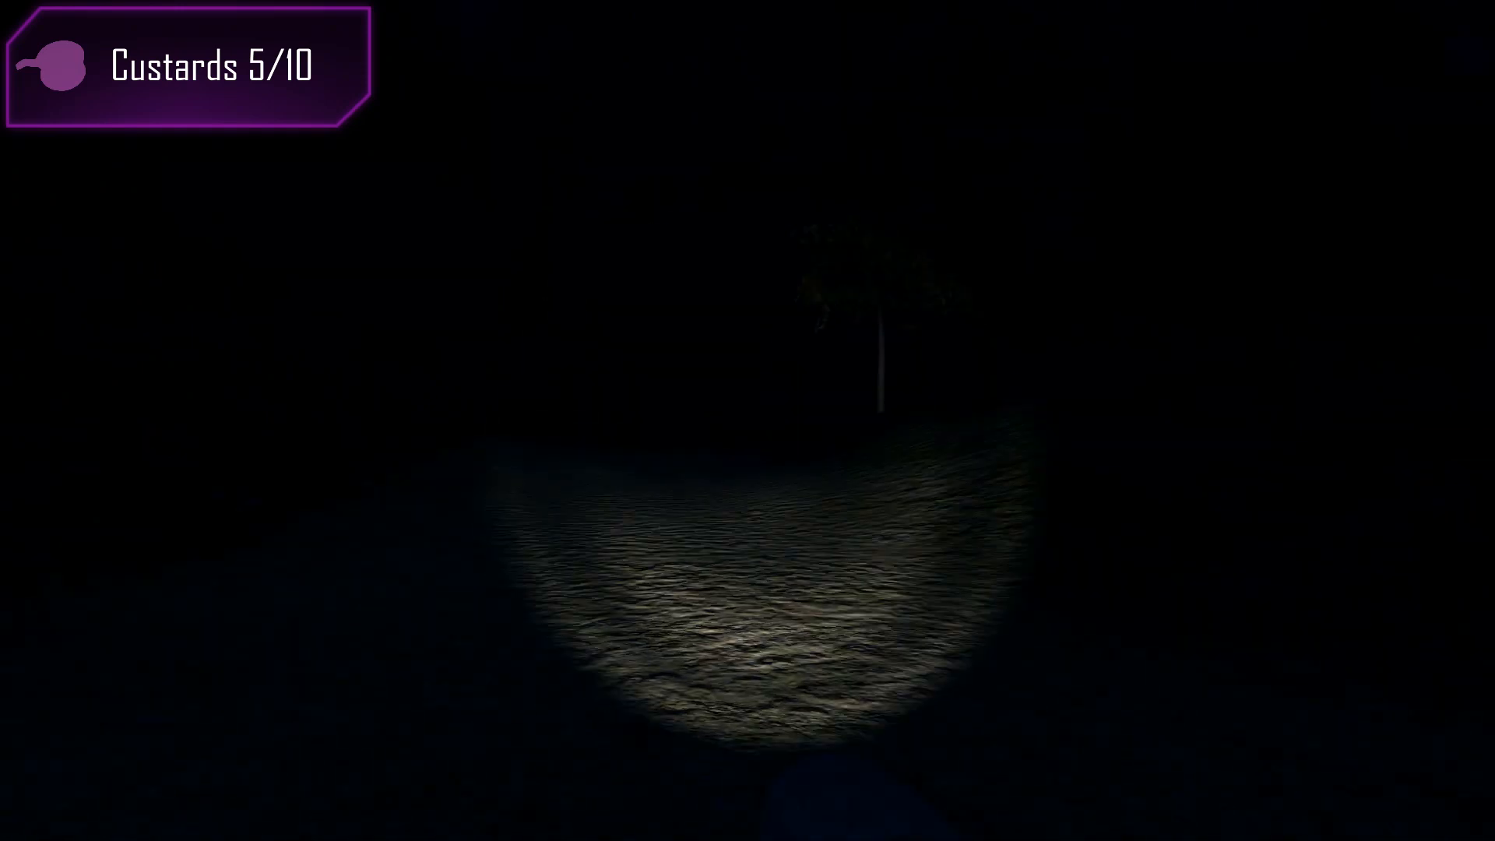
pyautogui.moveTo(747, 420)
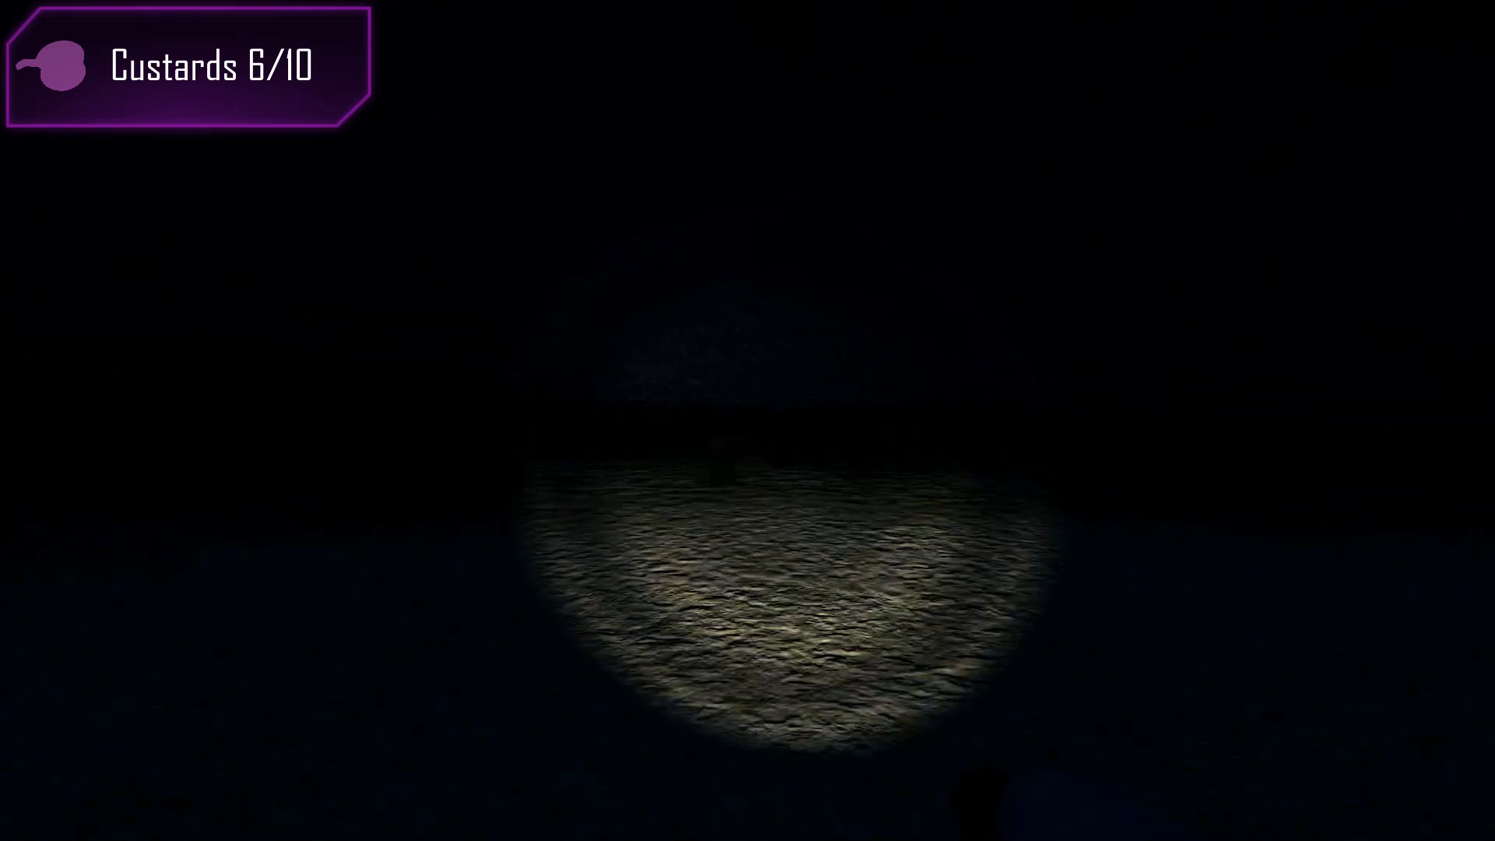
pyautogui.moveTo(747, 421)
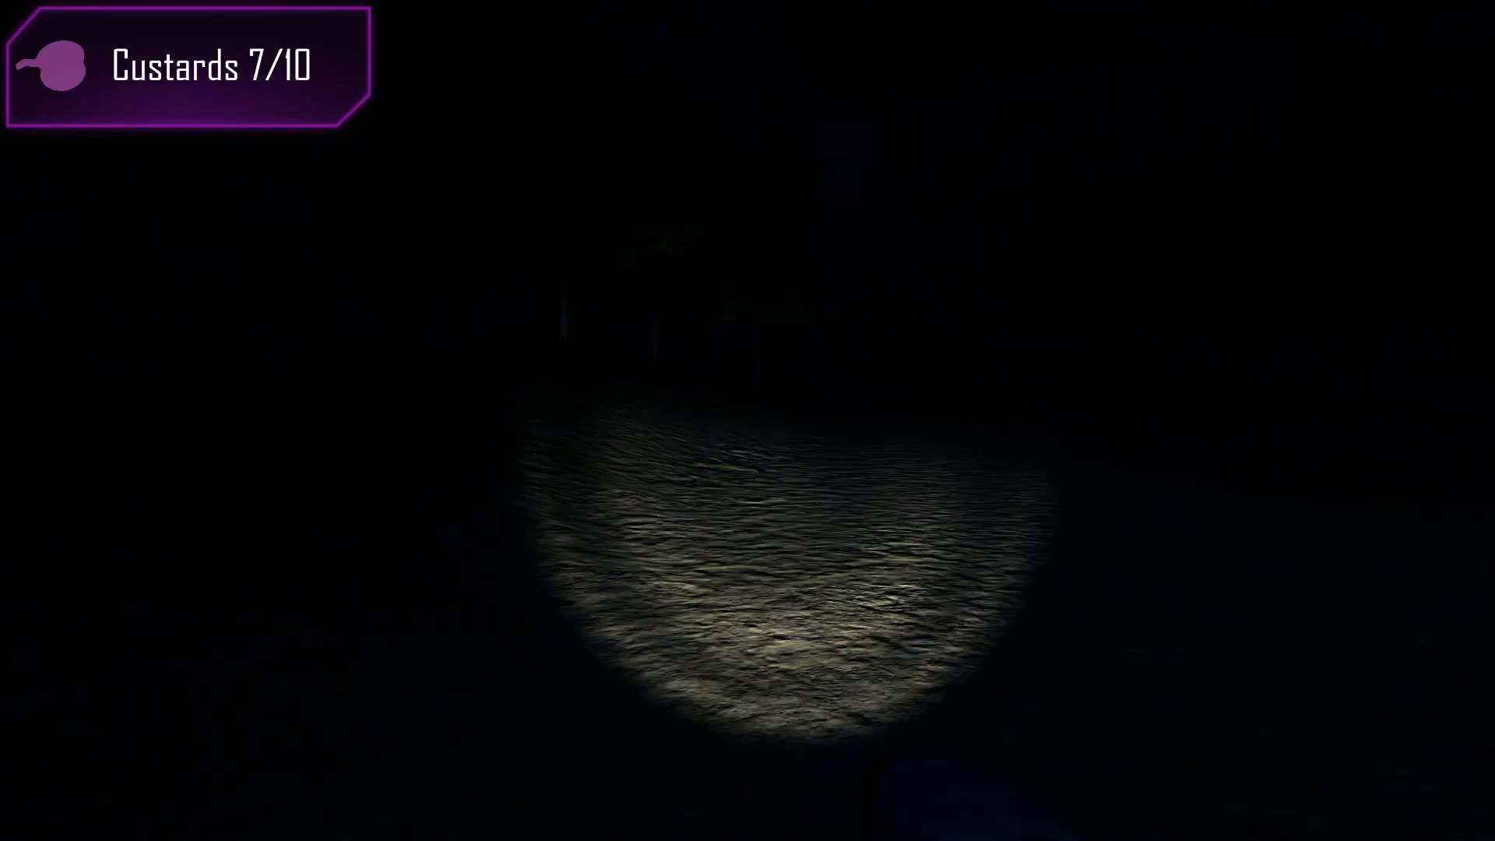
pyautogui.moveTo(747, 420)
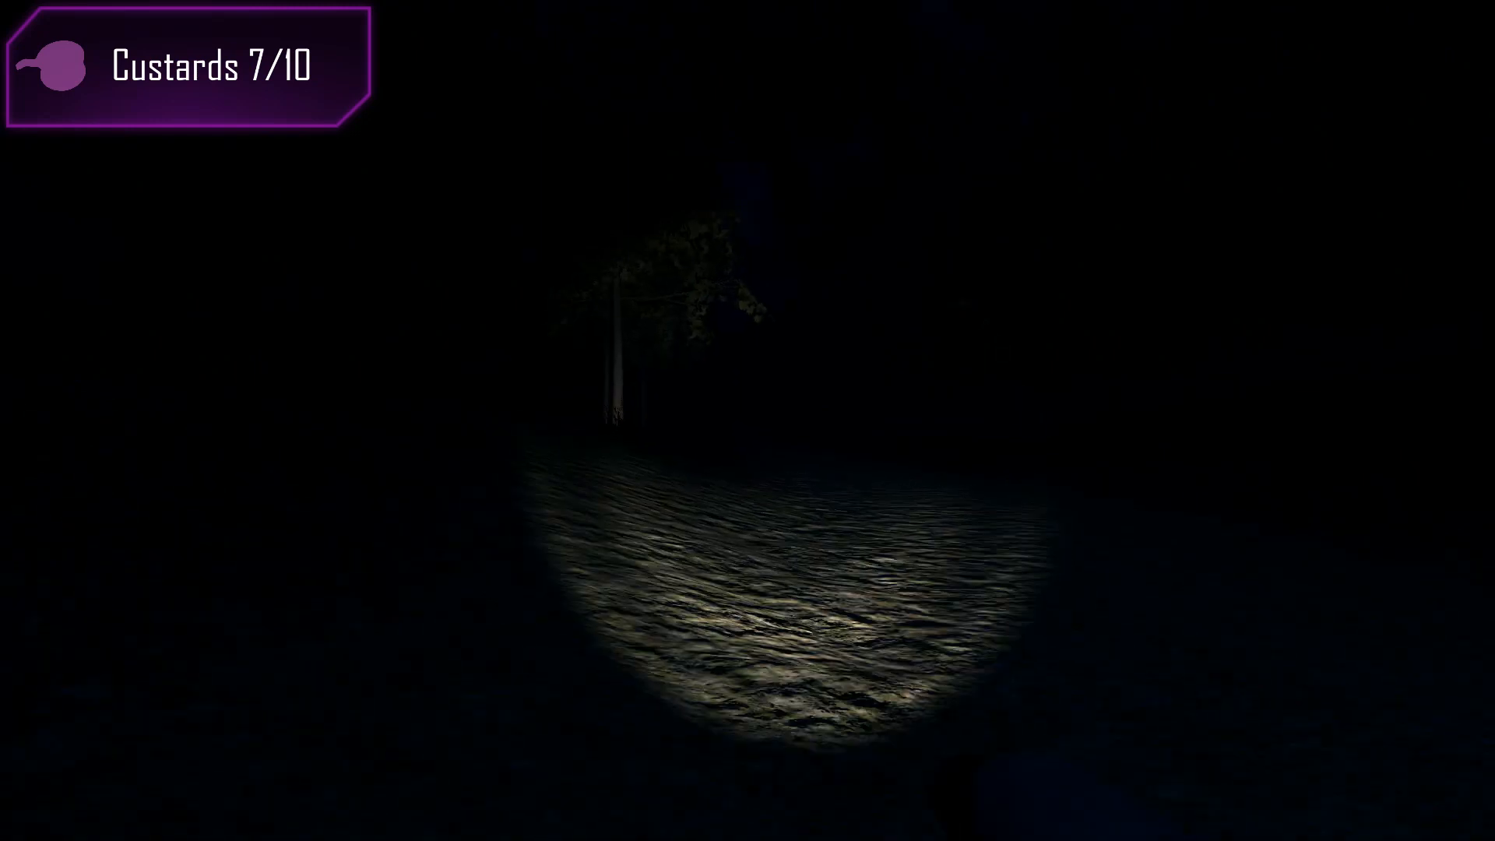
pyautogui.moveTo(747, 420)
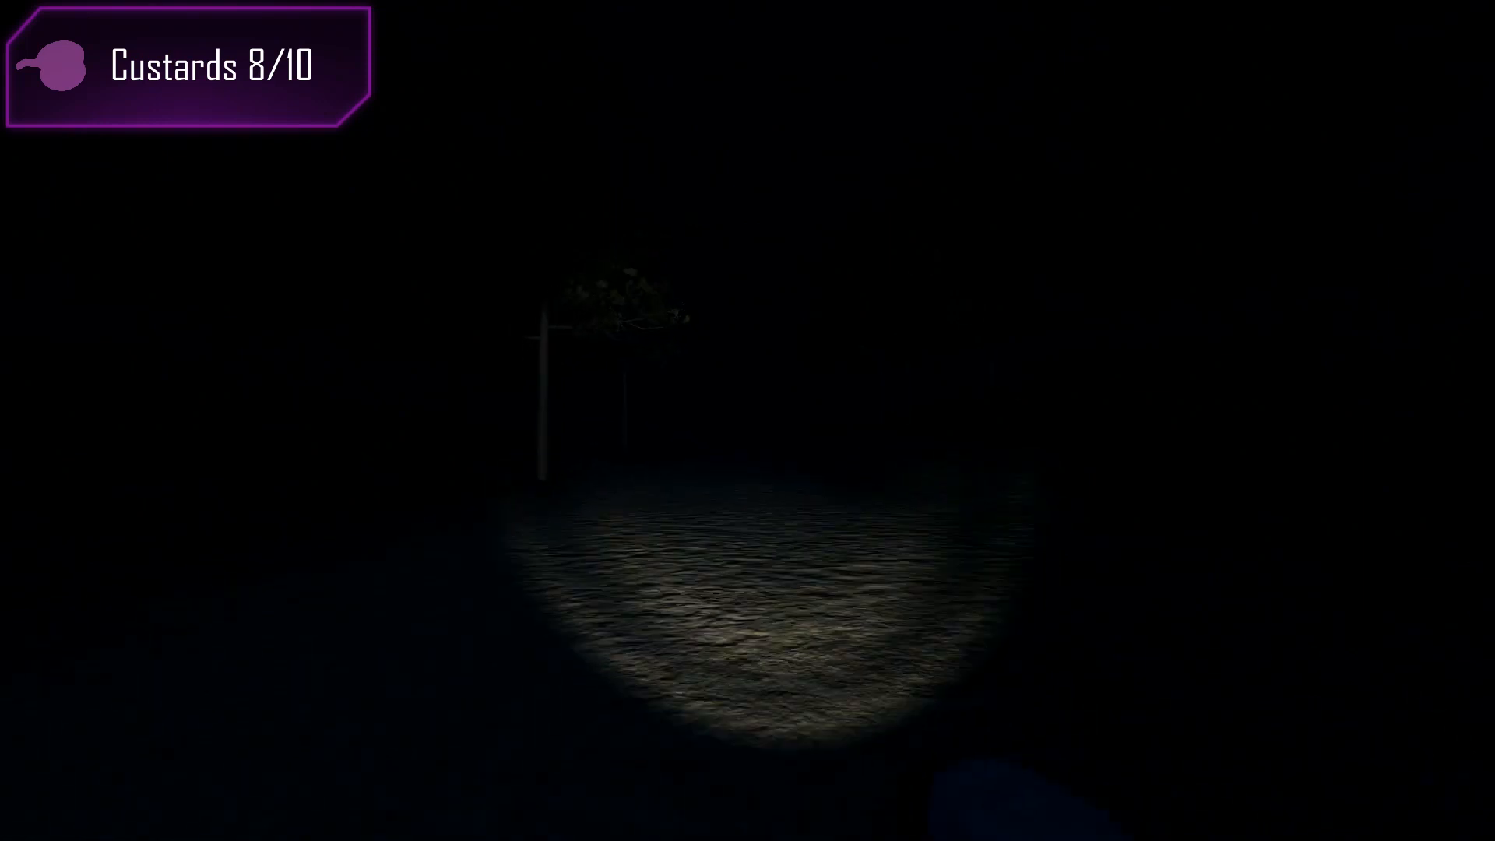
pyautogui.moveTo(747, 420)
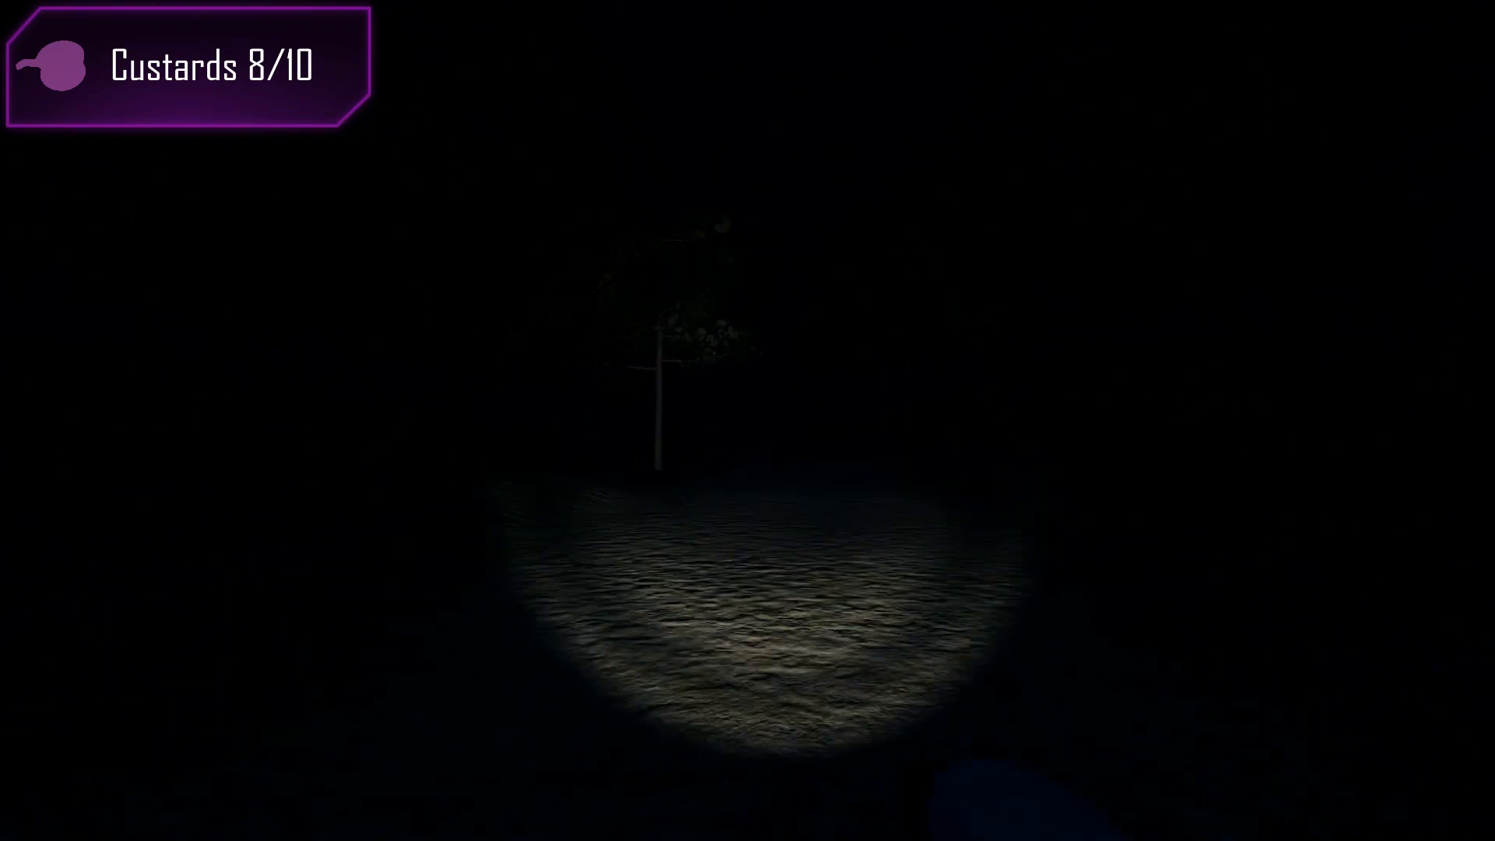
pyautogui.moveTo(747, 420)
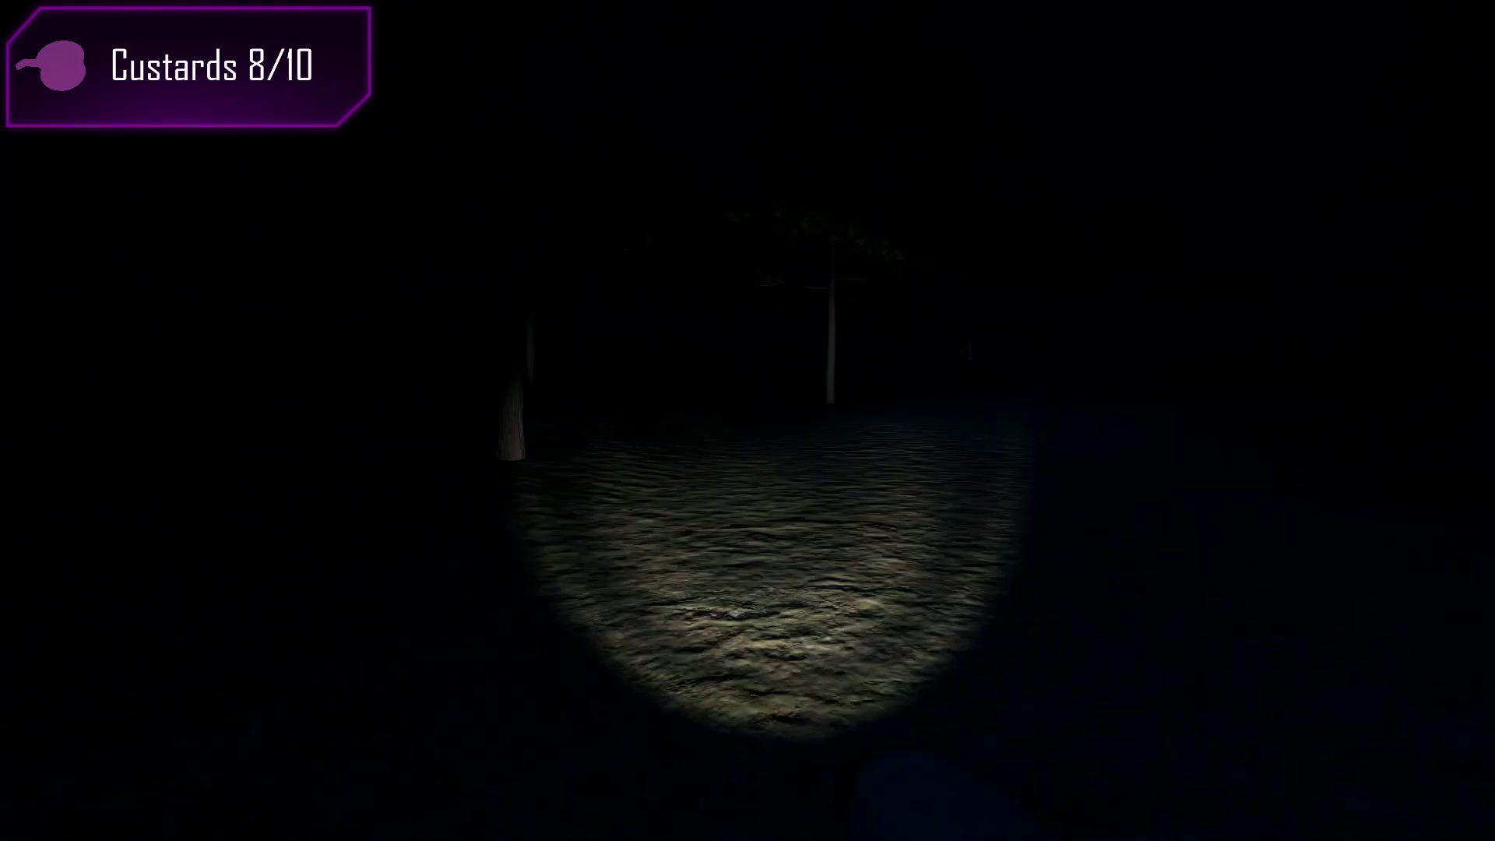
pyautogui.moveTo(747, 420)
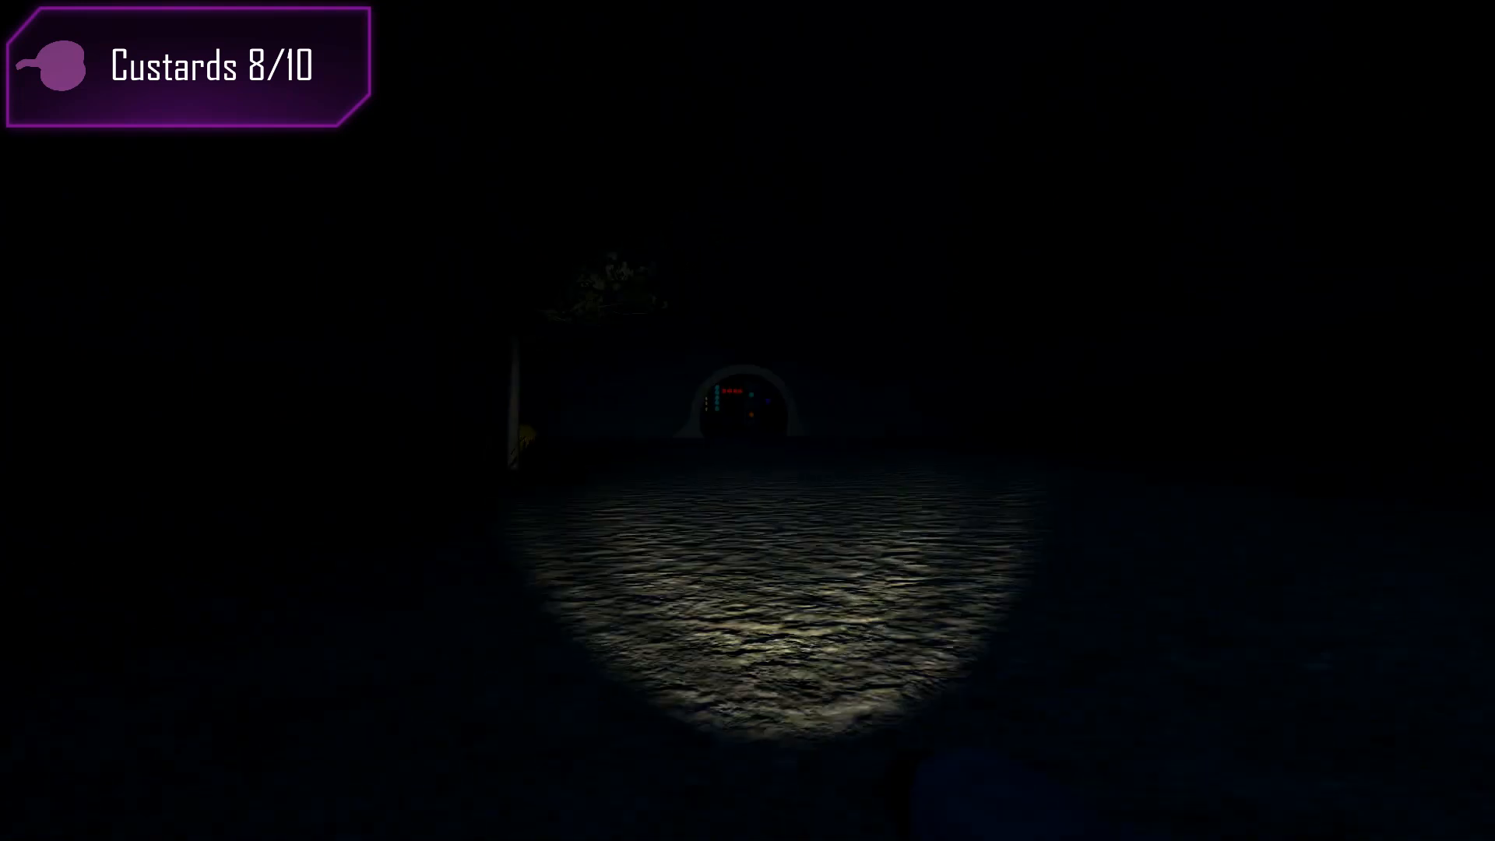
pyautogui.press('w')
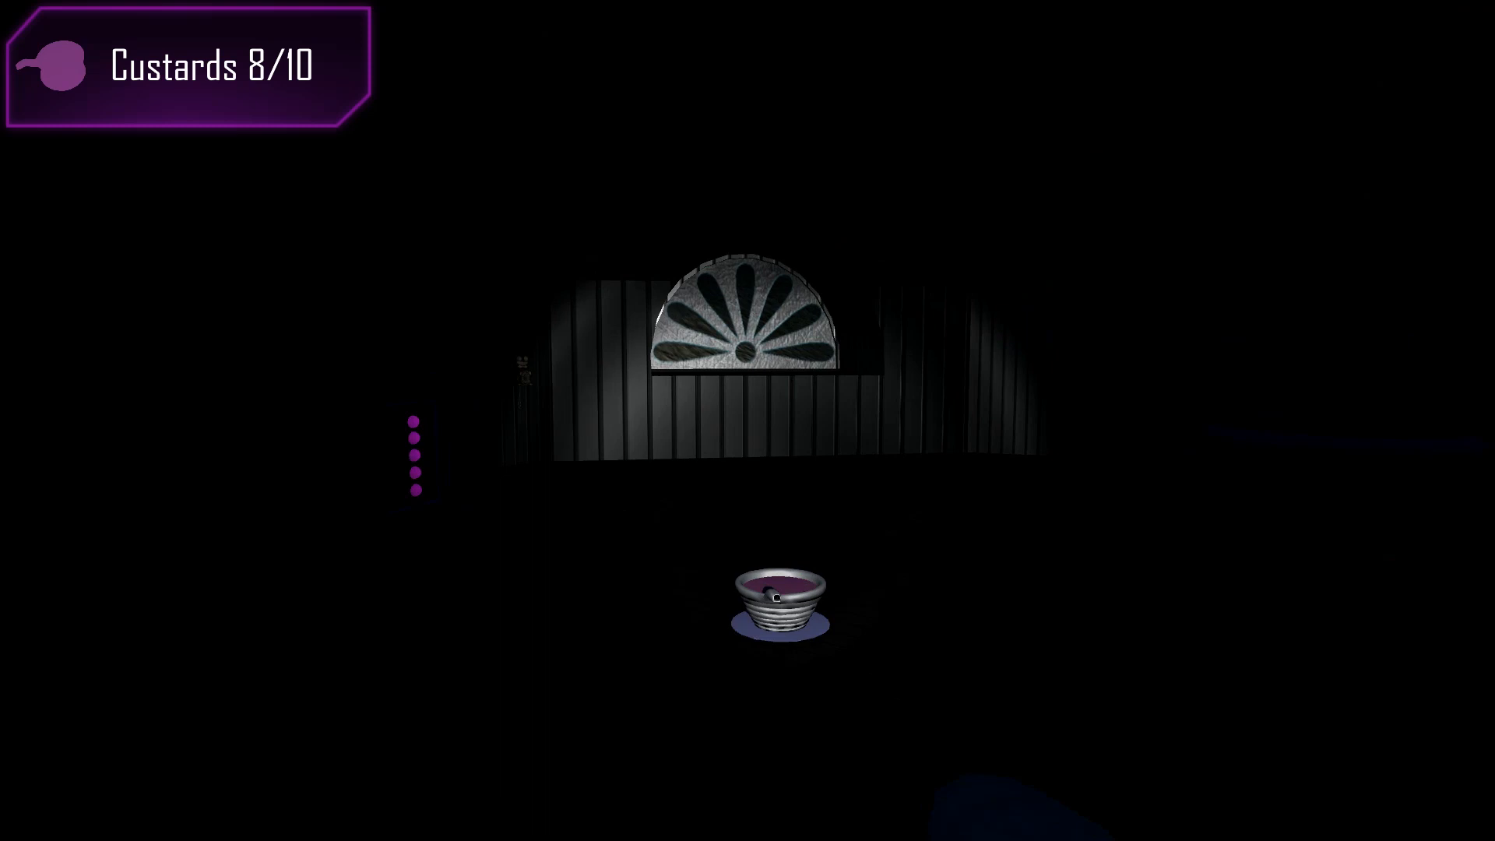
pyautogui.click(780, 600)
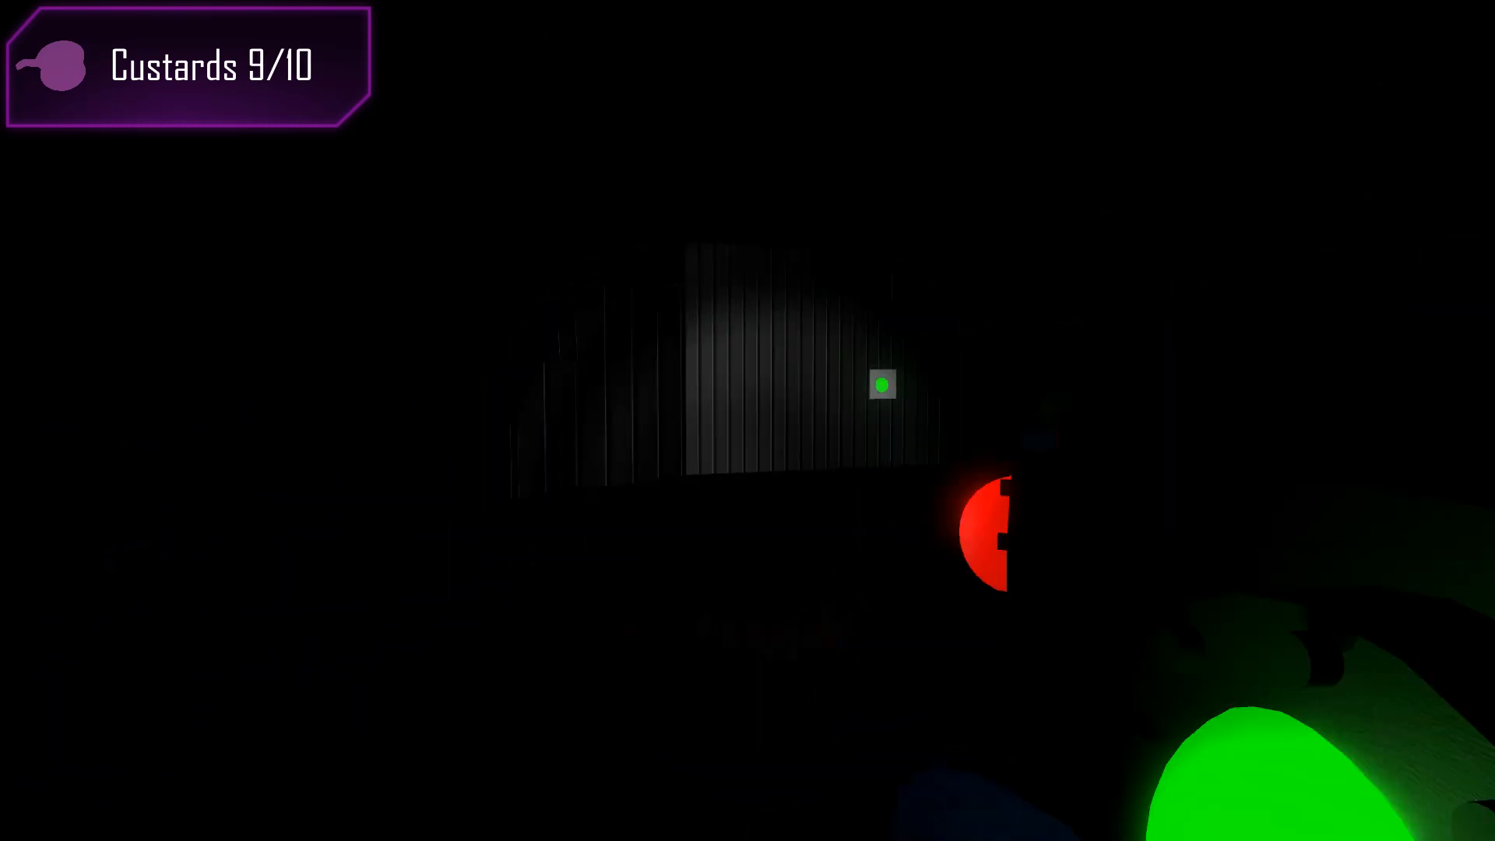
pyautogui.moveTo(747, 420)
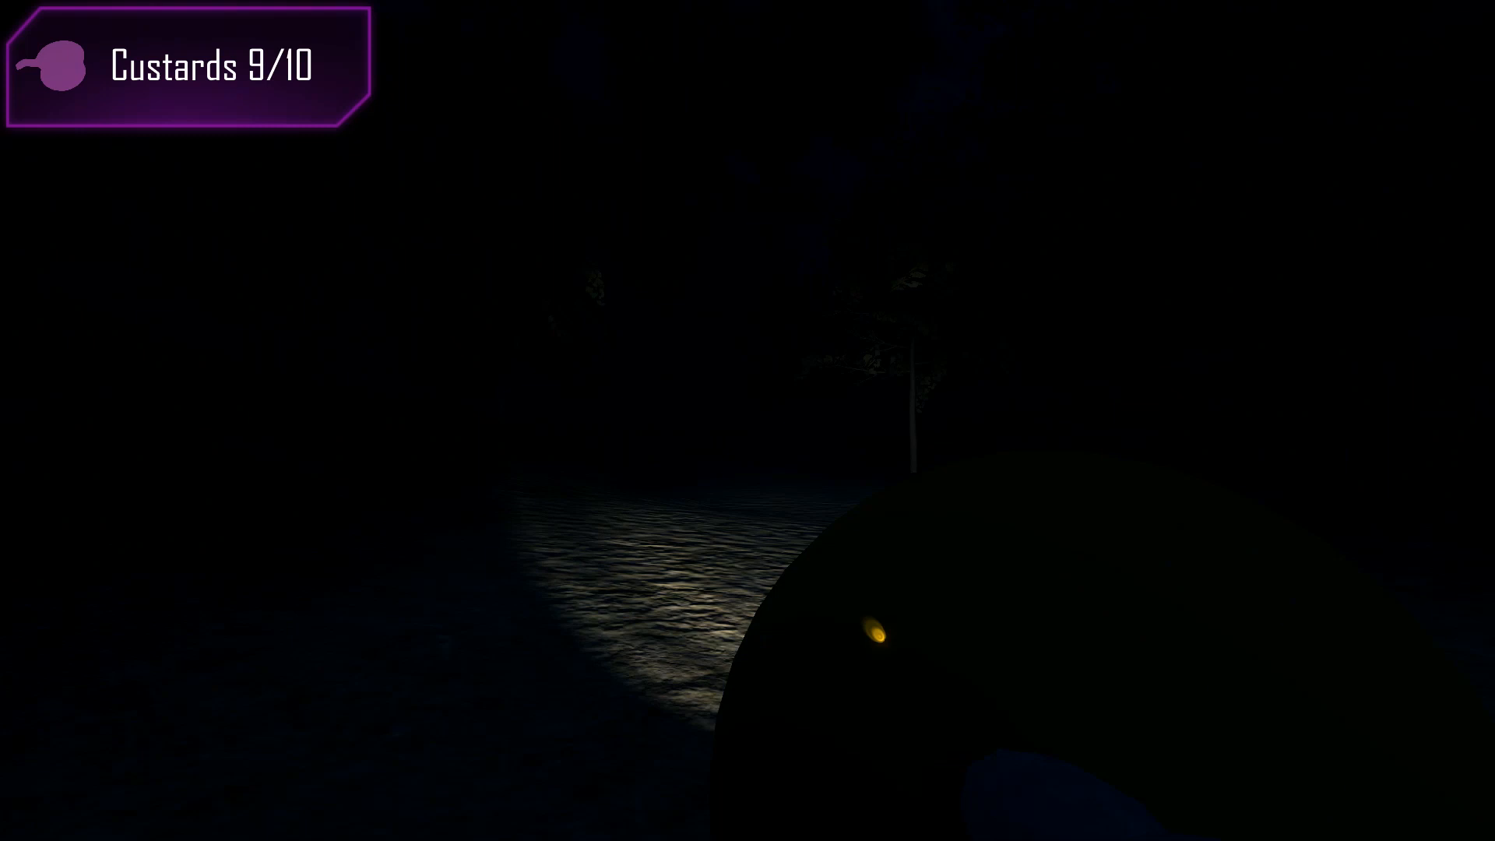
pyautogui.moveTo(747, 420)
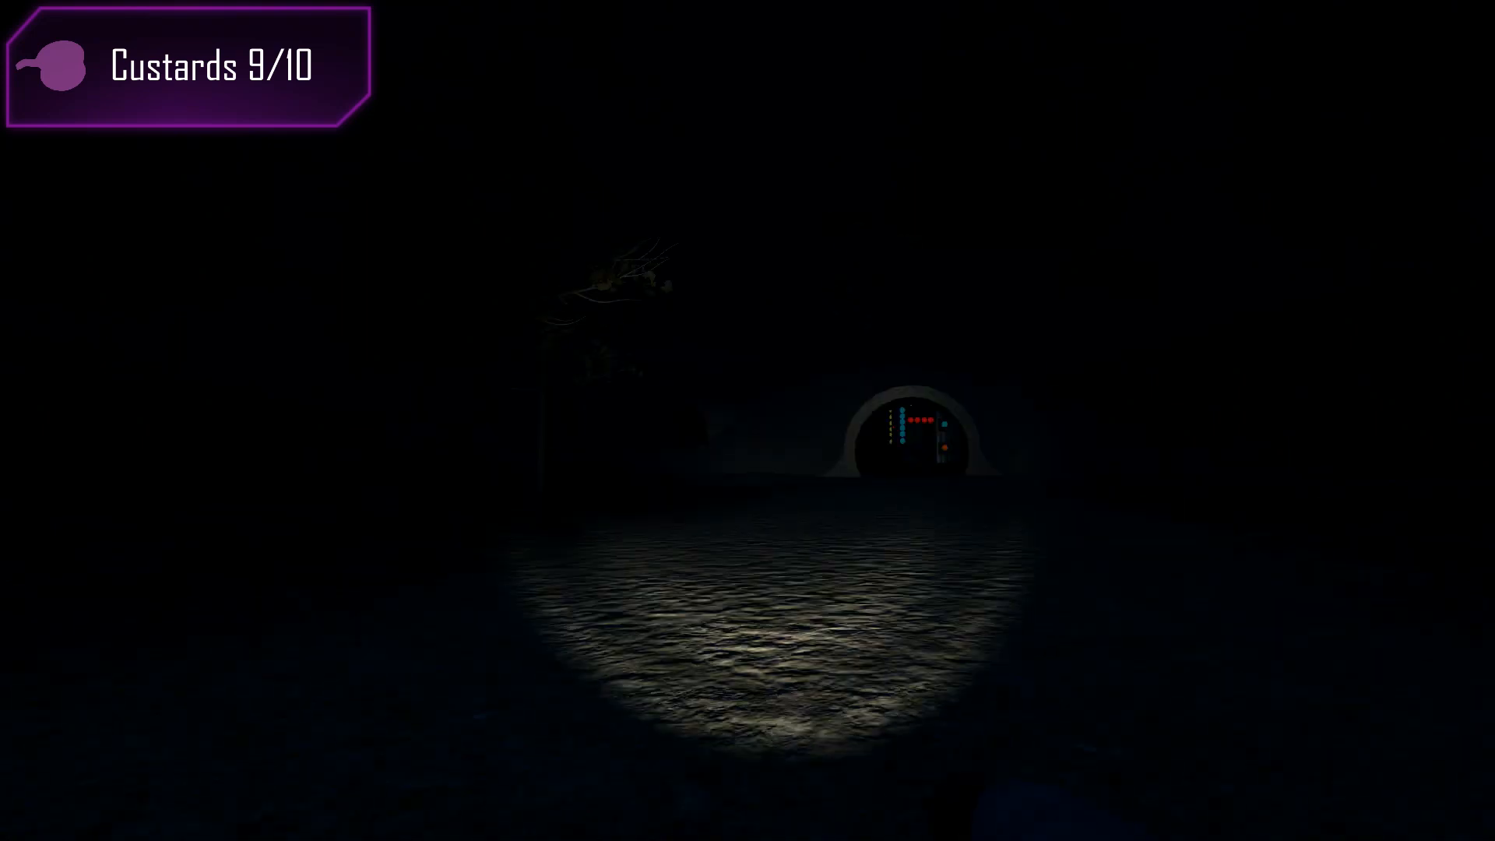
pyautogui.moveTo(747, 420)
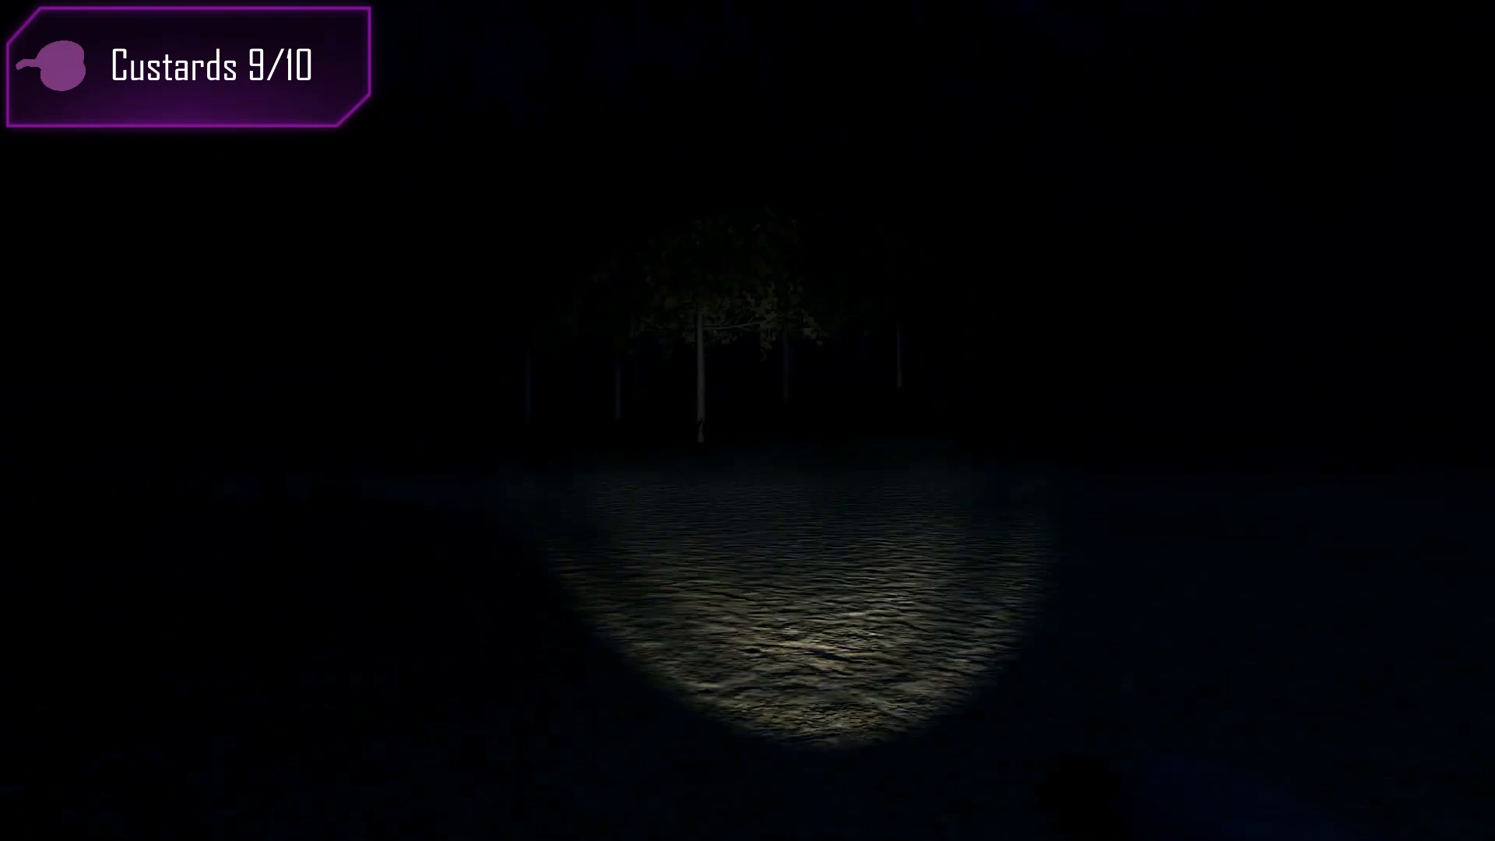
pyautogui.moveTo(747, 429)
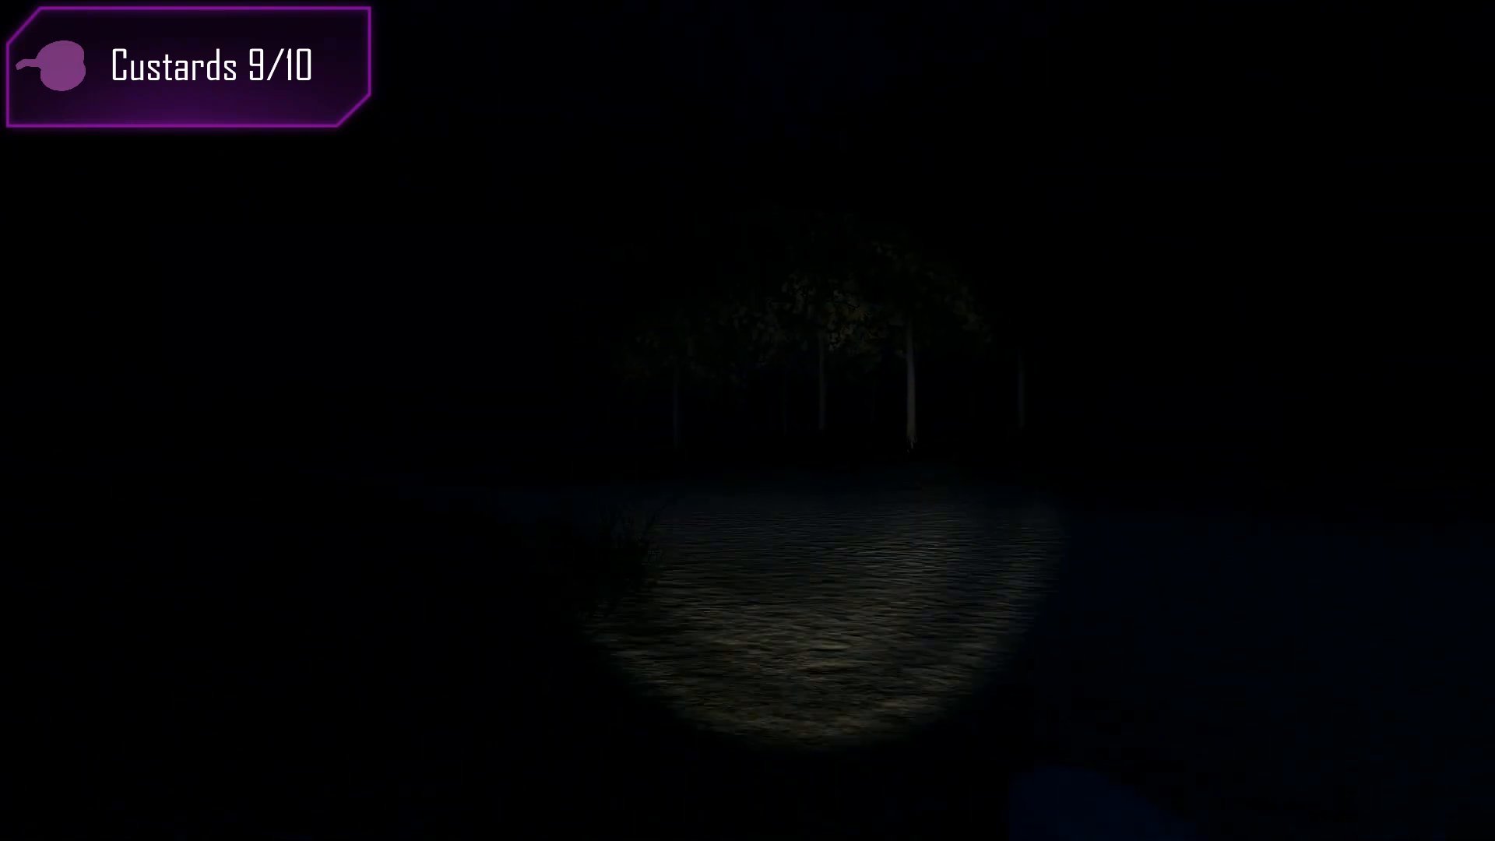
pyautogui.moveTo(747, 421)
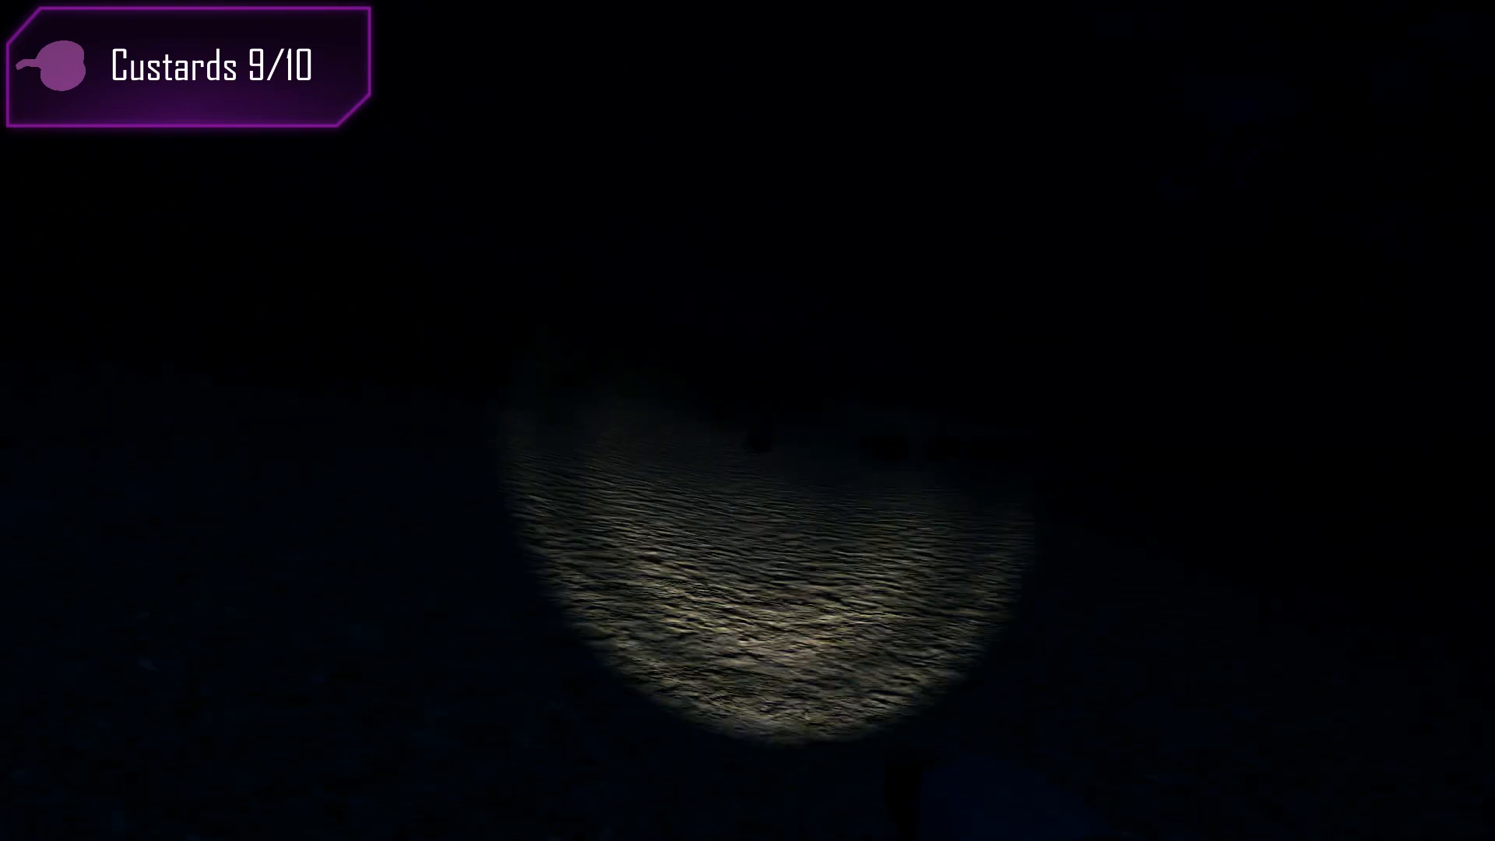
pyautogui.moveTo(747, 421)
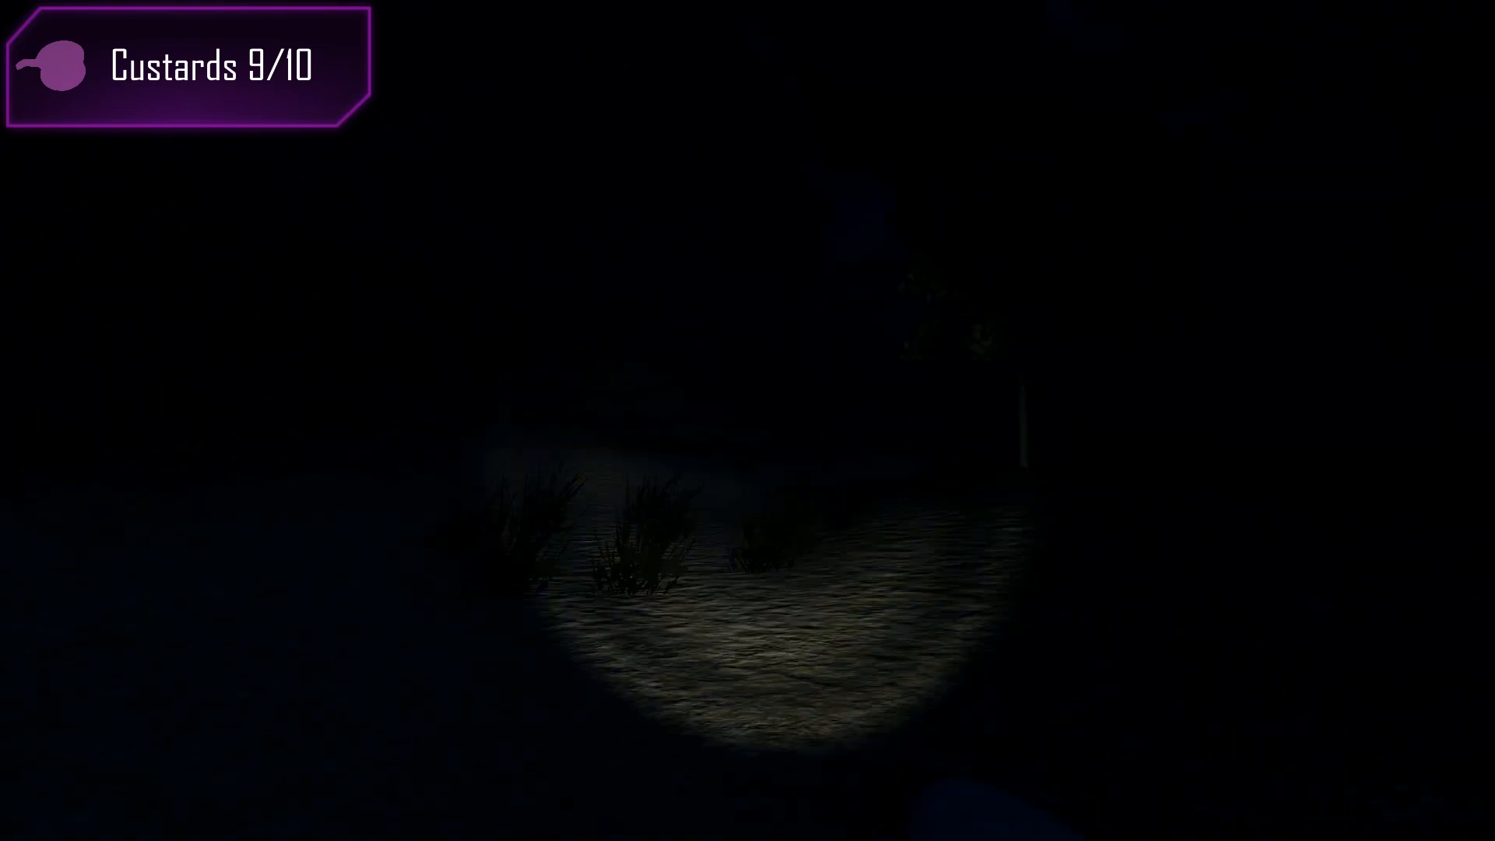
pyautogui.moveTo(747, 420)
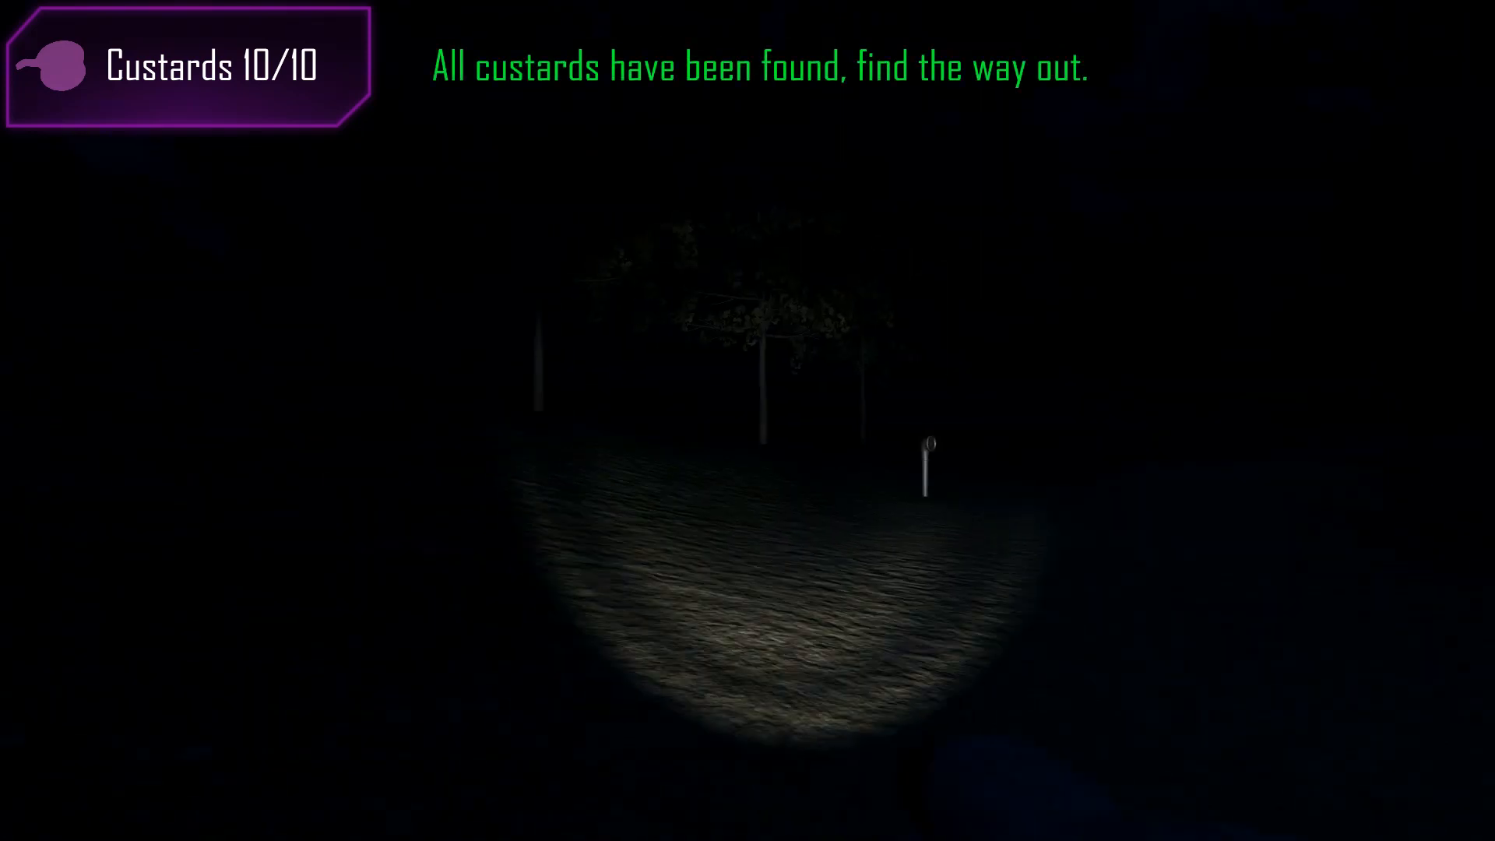
pyautogui.moveTo(747, 420)
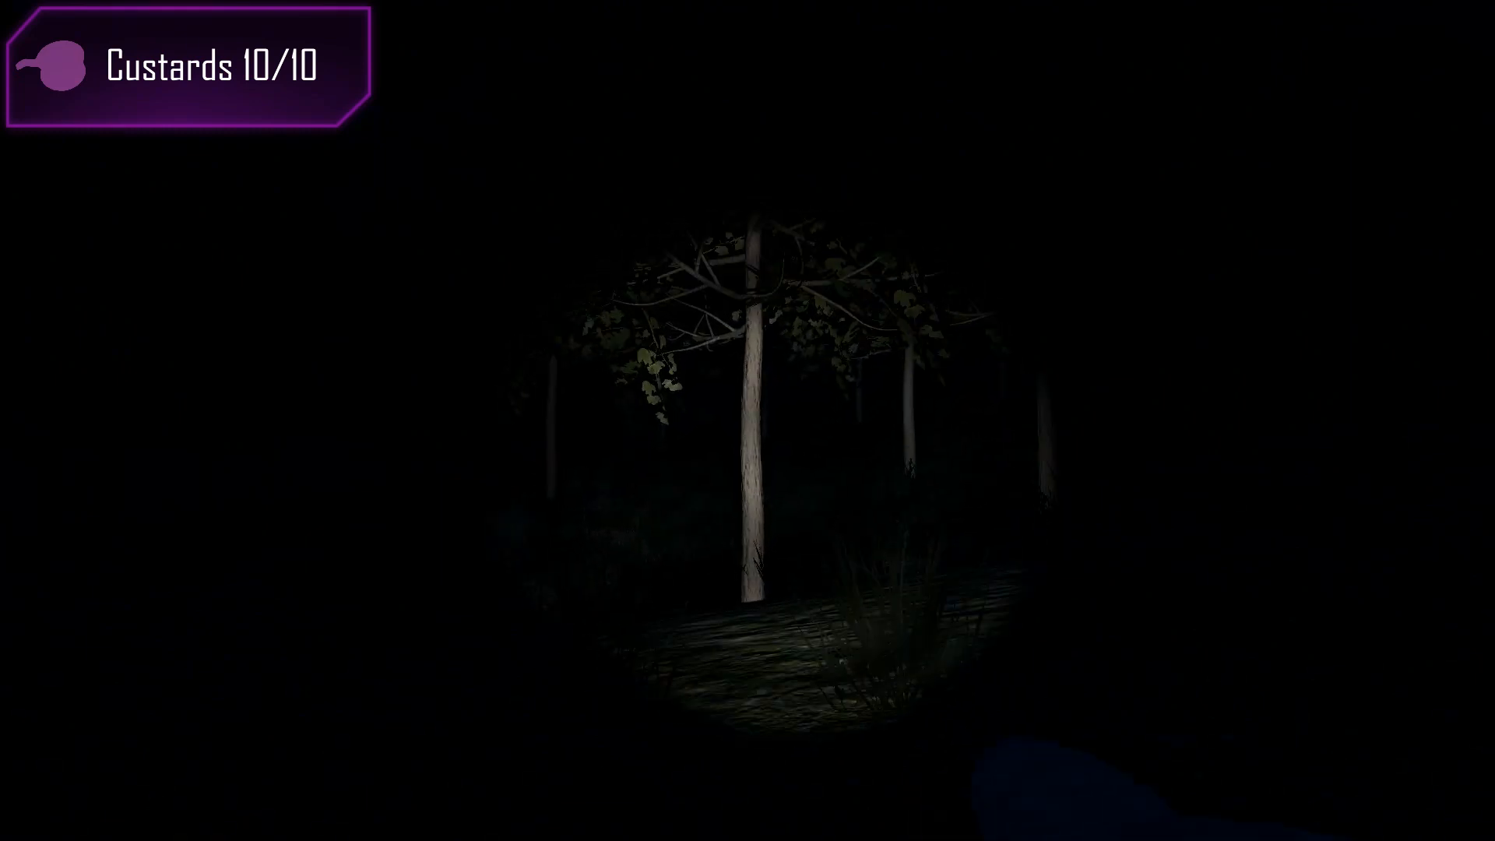
pyautogui.moveTo(748, 420)
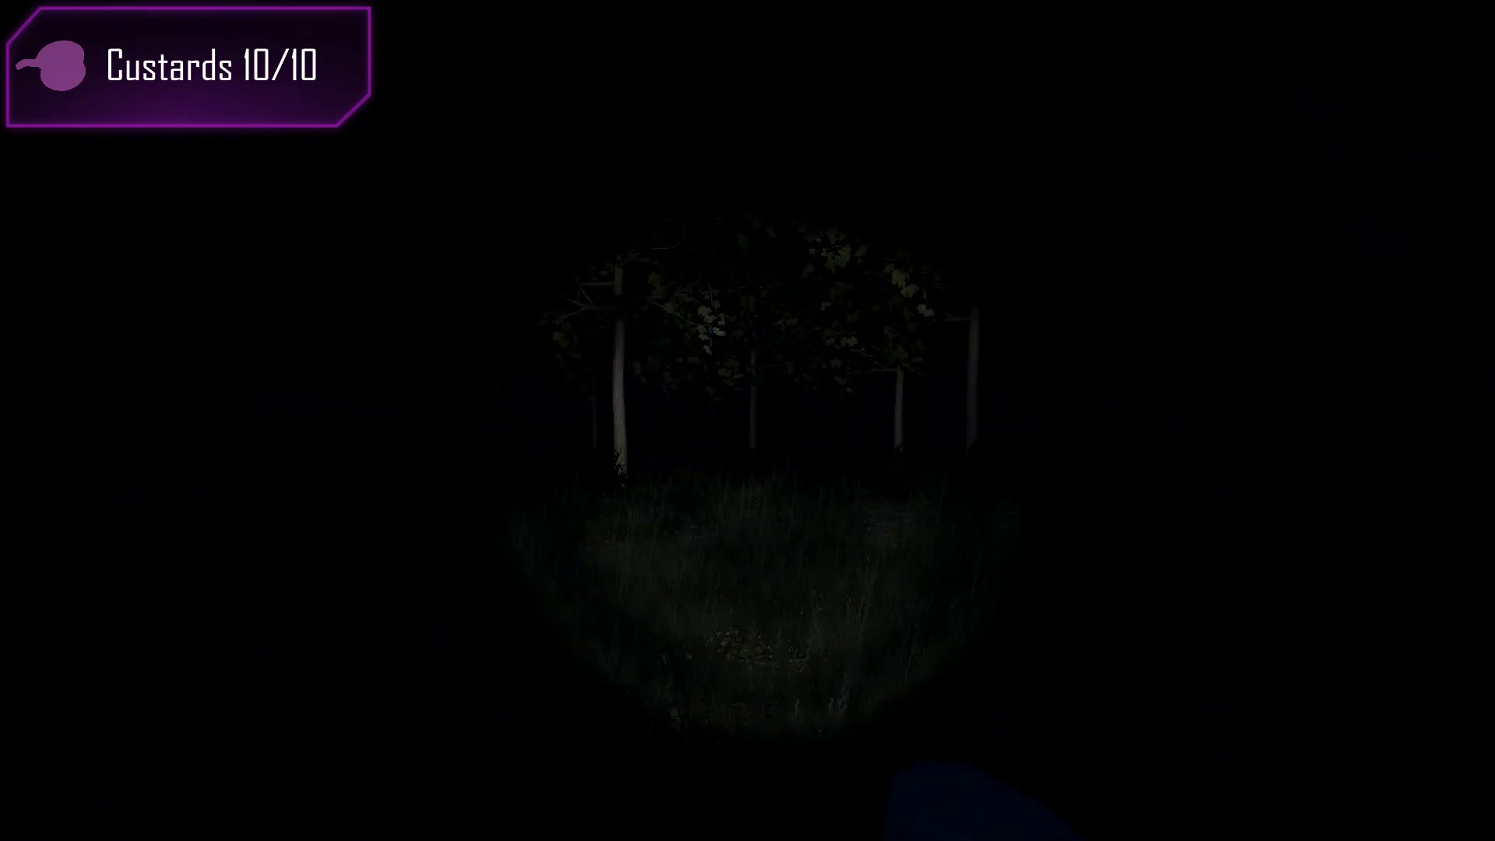
pyautogui.moveTo(748, 420)
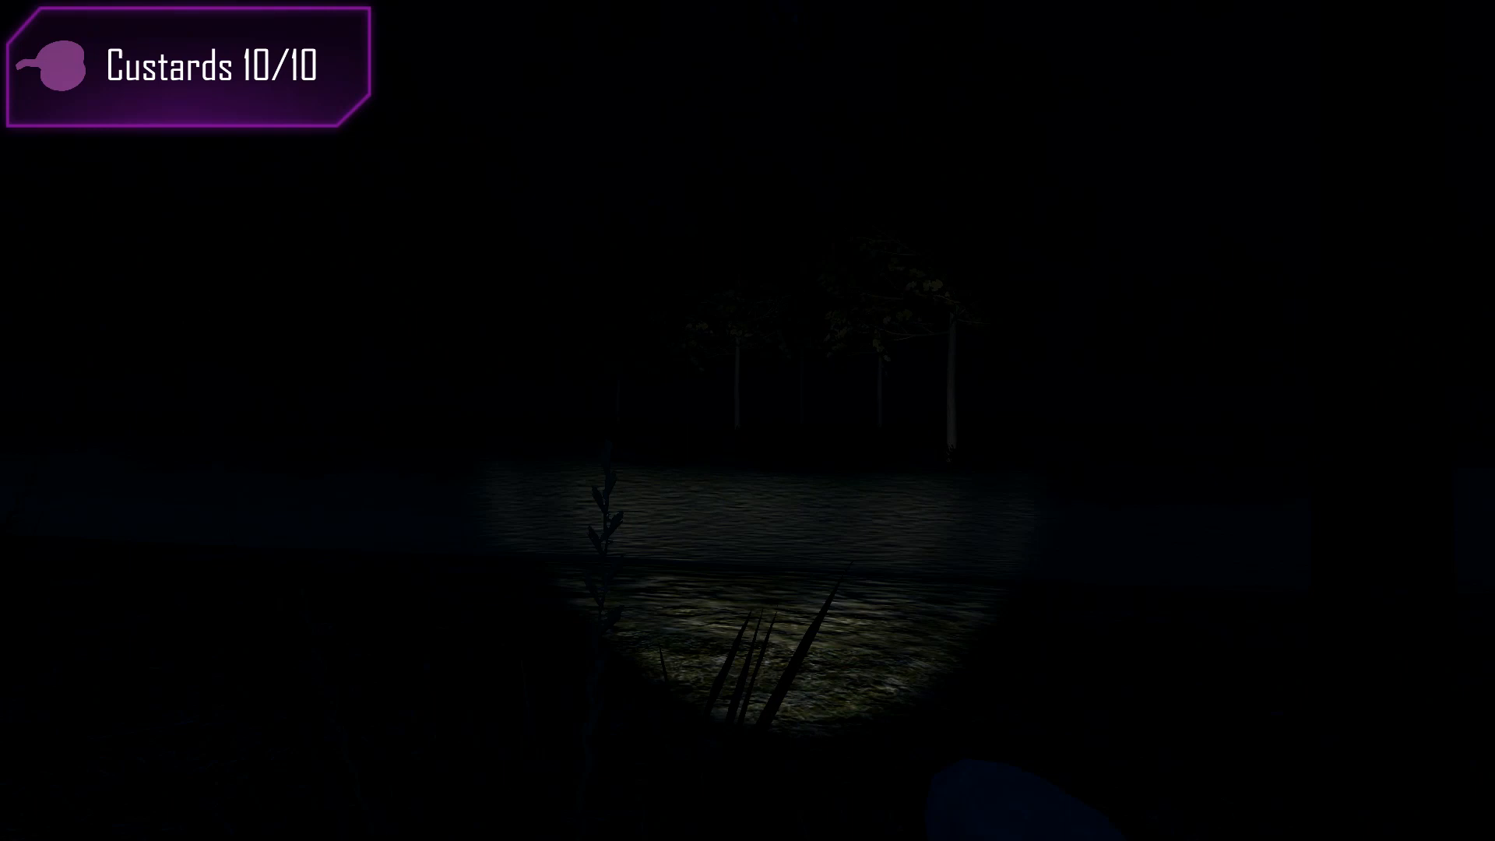
pyautogui.moveTo(747, 420)
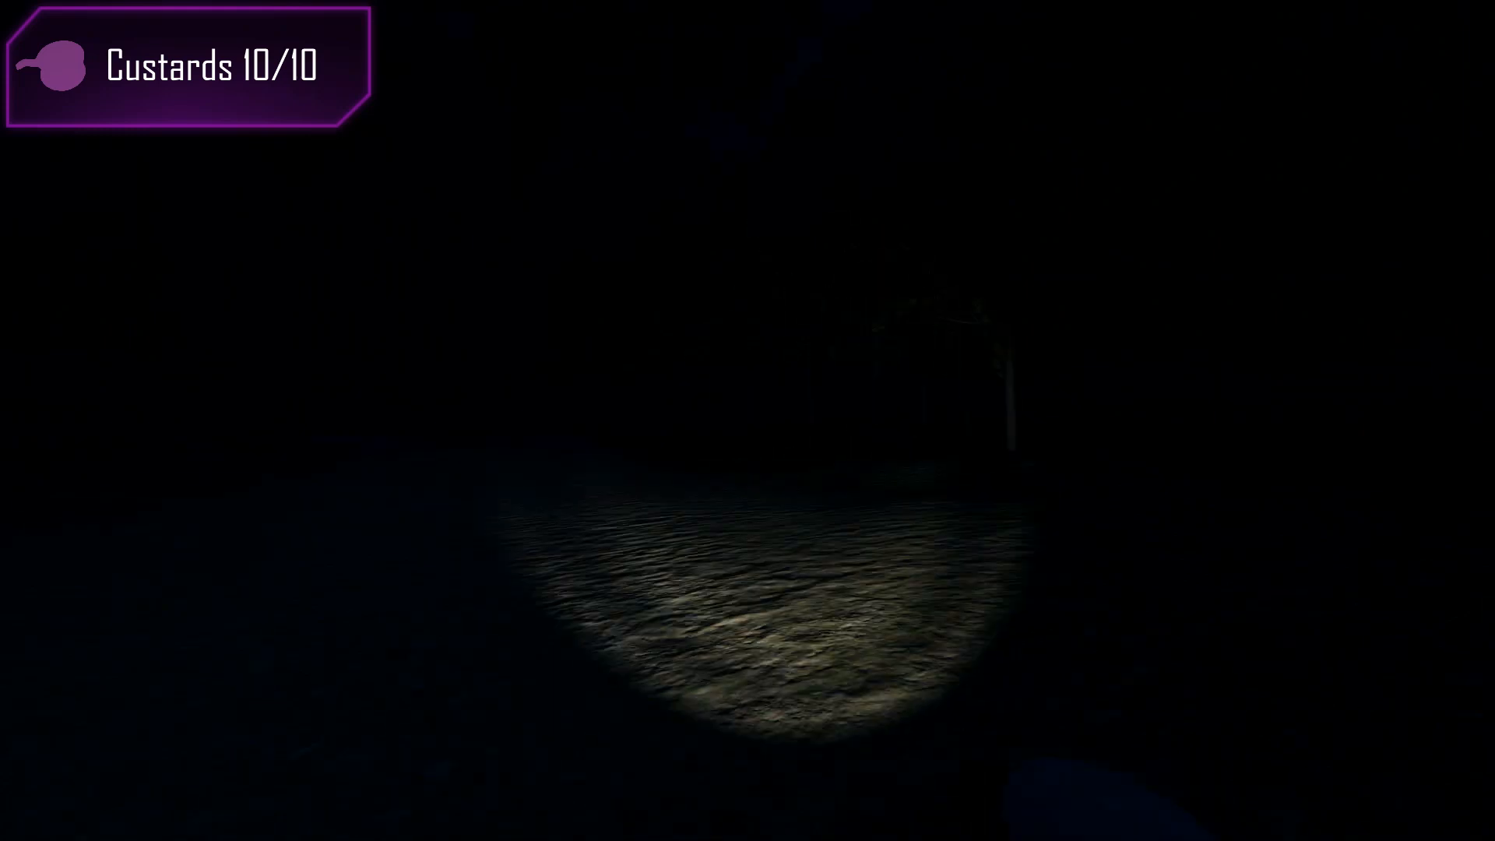
pyautogui.moveTo(747, 421)
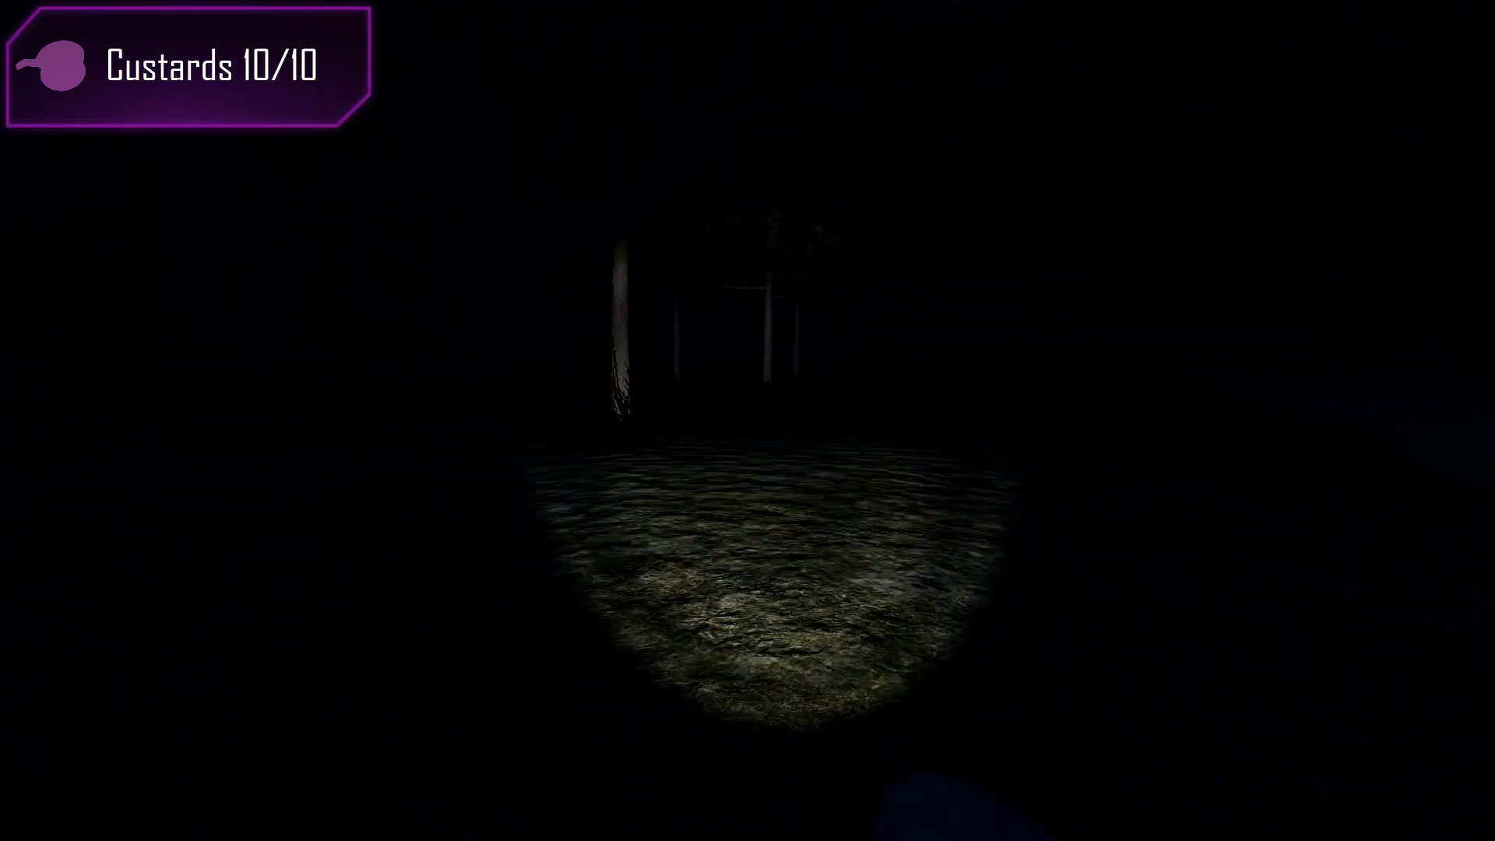
pyautogui.moveTo(747, 421)
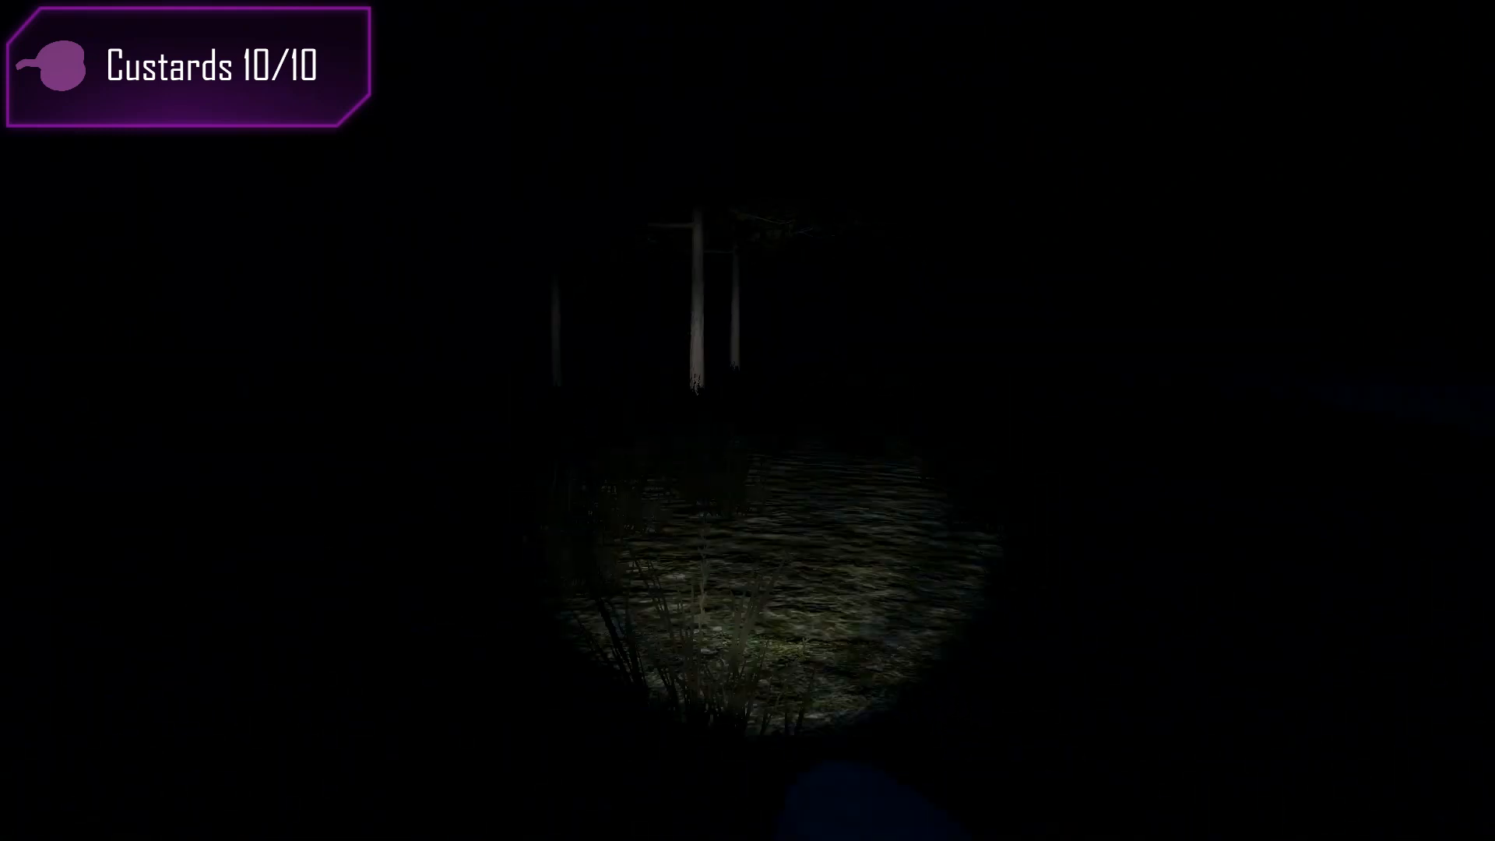
pyautogui.moveTo(747, 420)
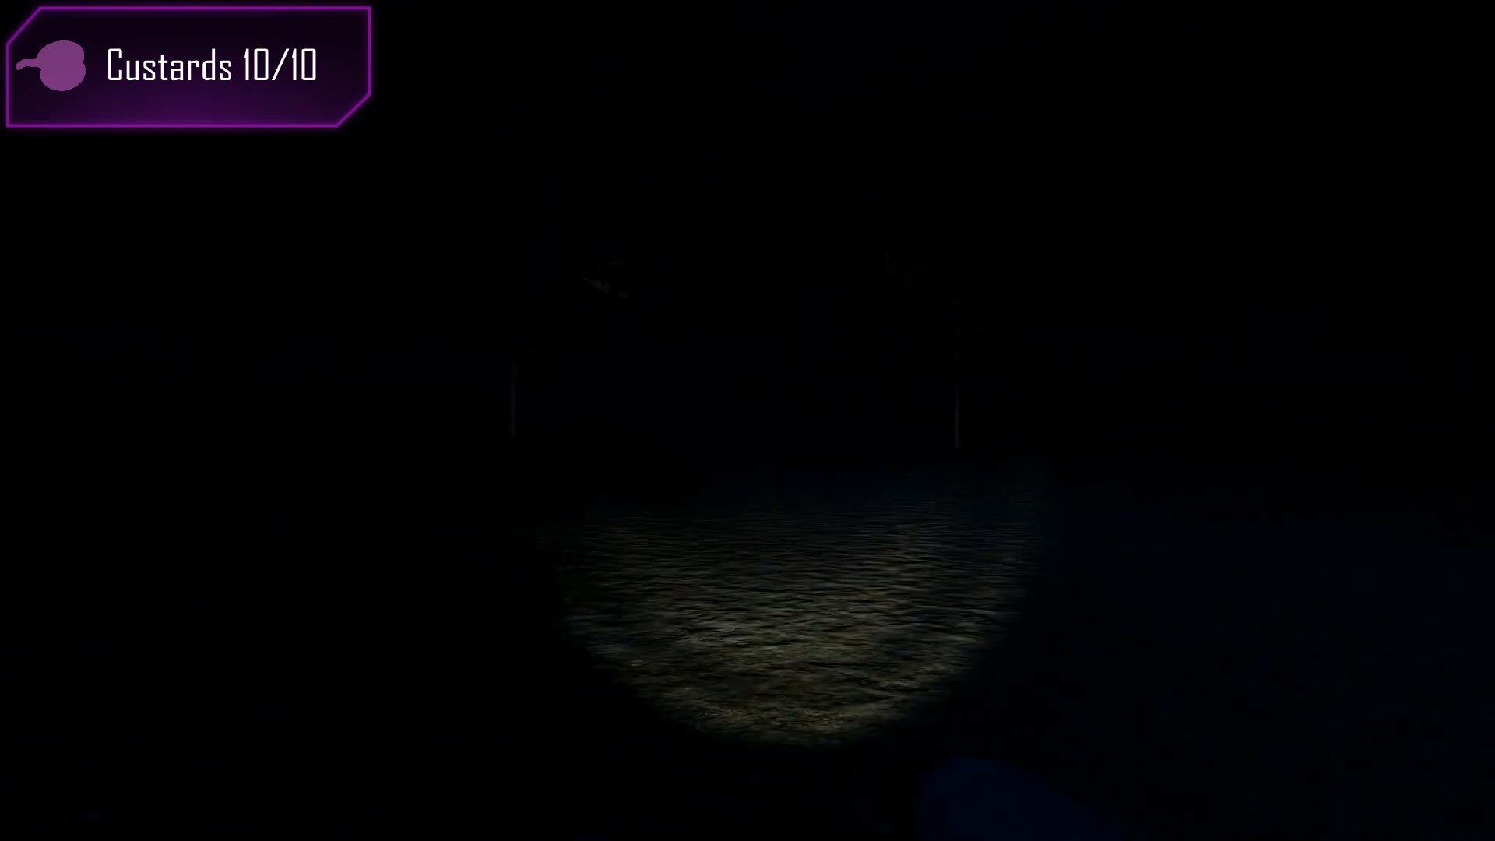
pyautogui.moveTo(748, 421)
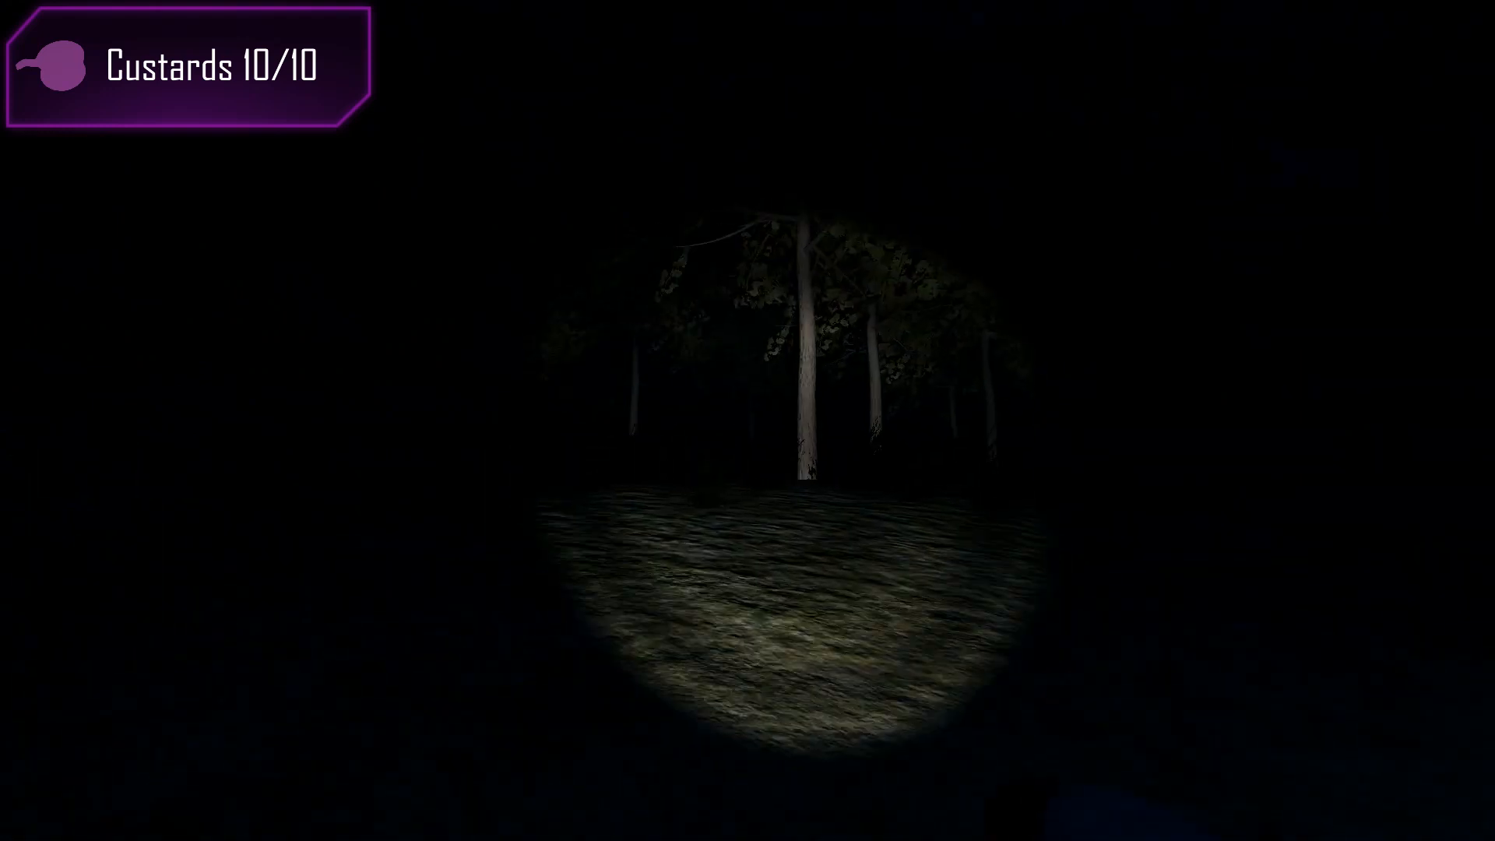
pyautogui.moveTo(747, 420)
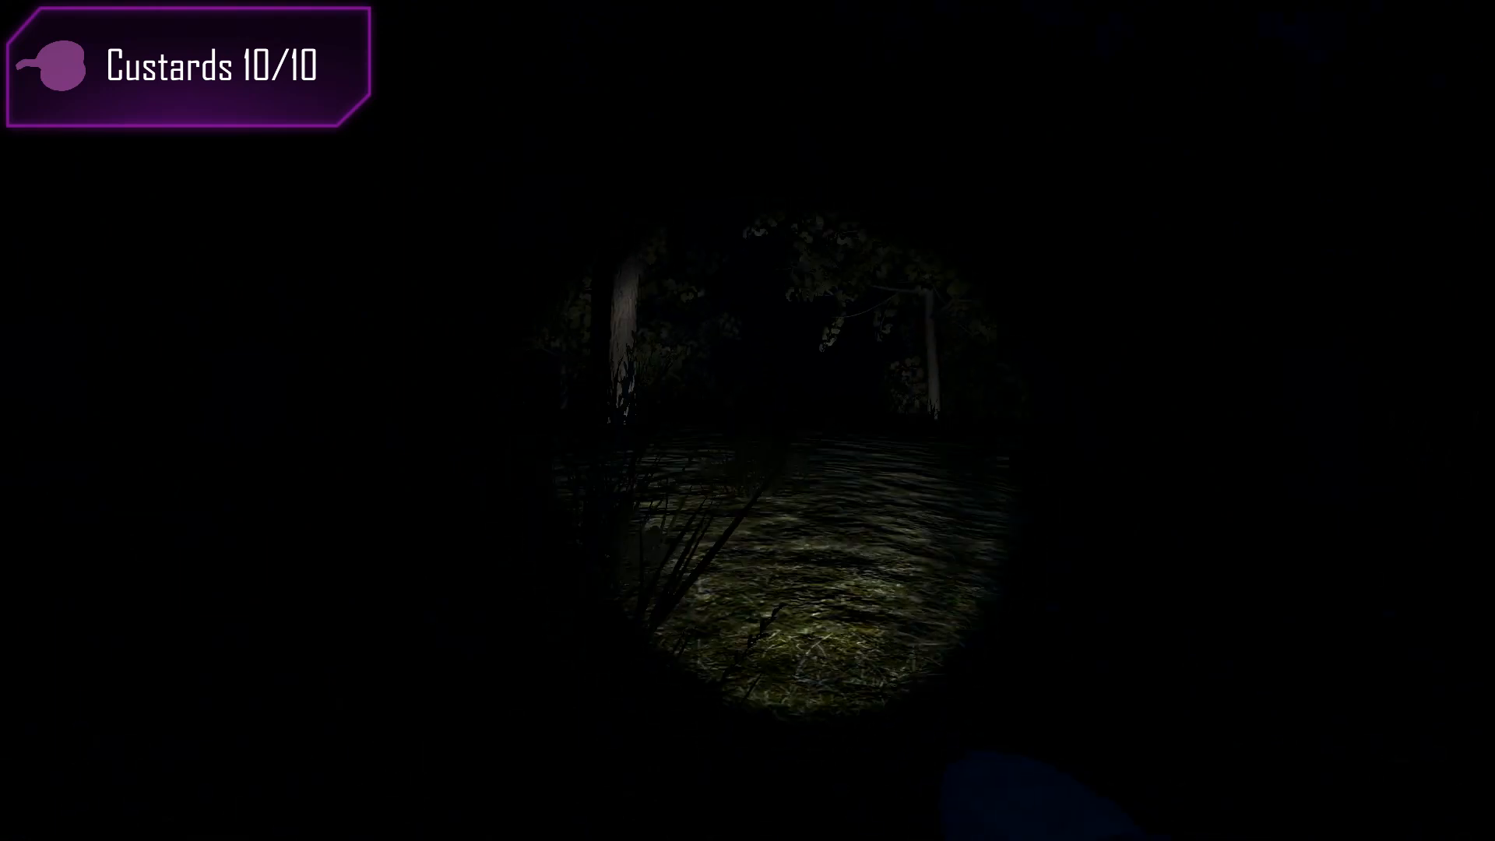
pyautogui.moveTo(747, 421)
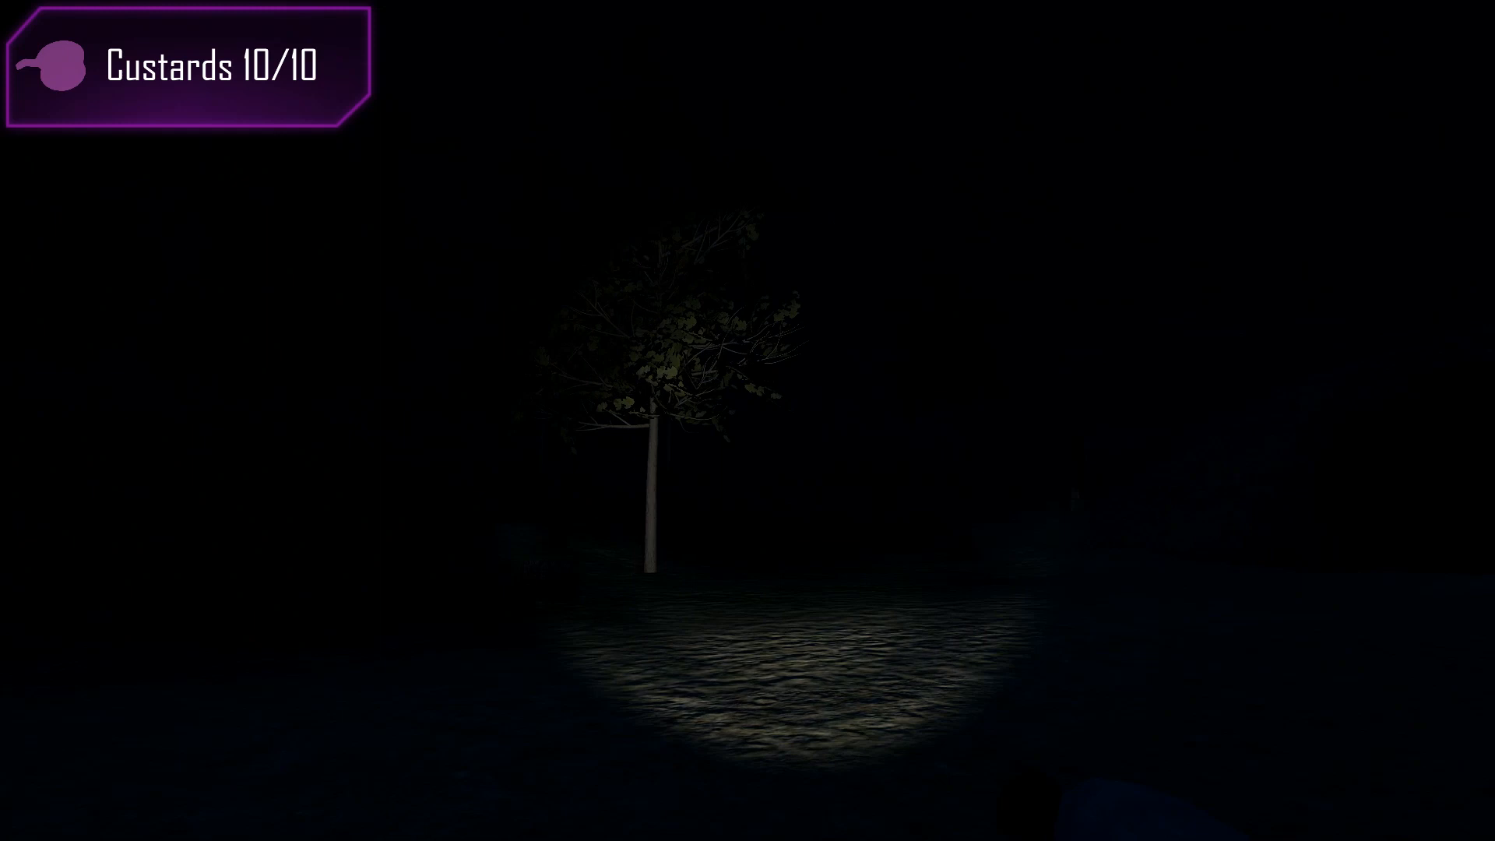
pyautogui.moveTo(747, 421)
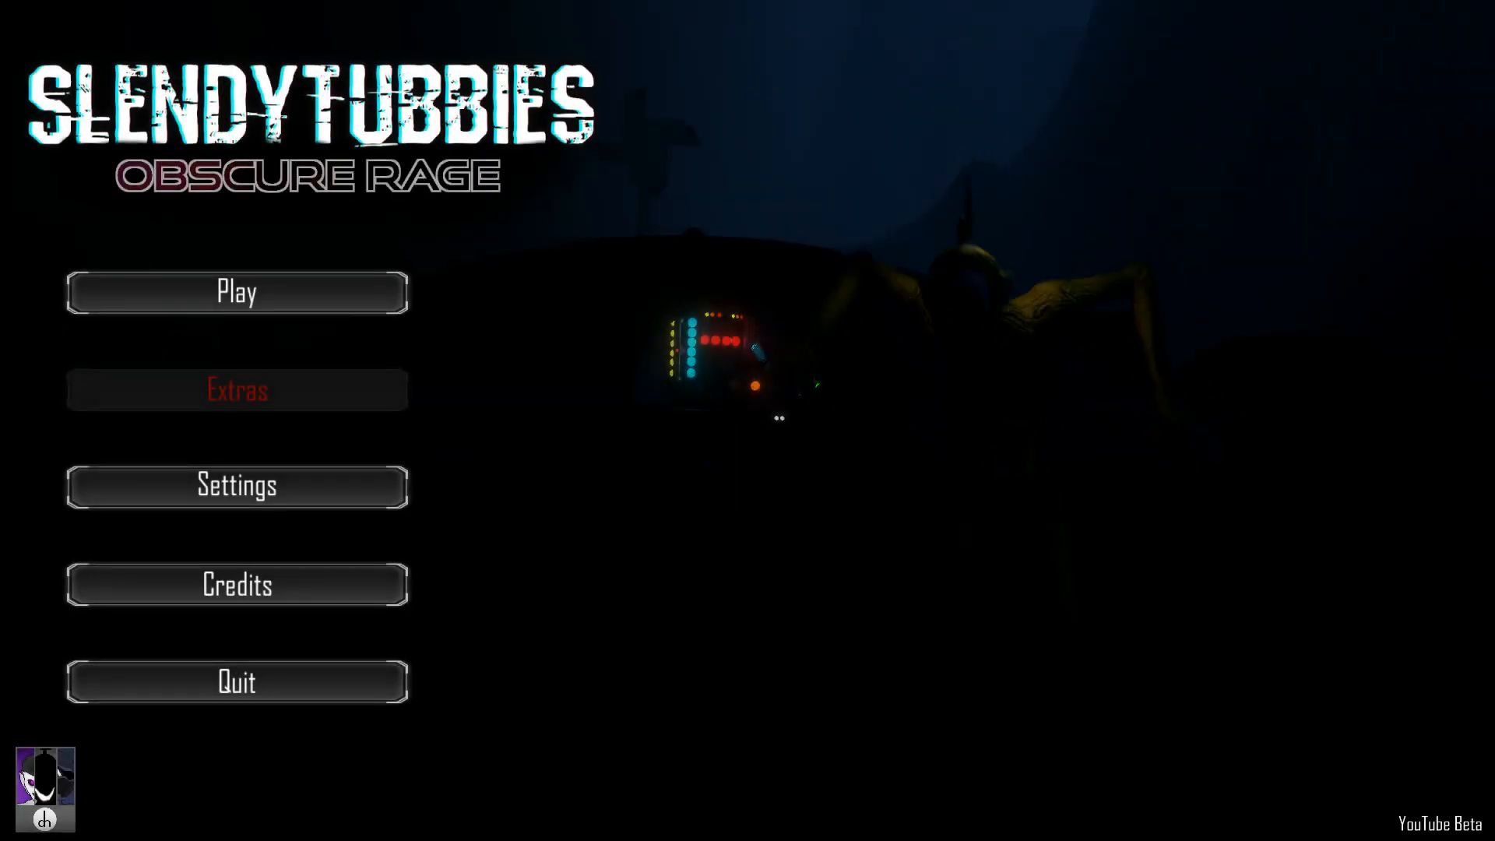
pyautogui.click(235, 390)
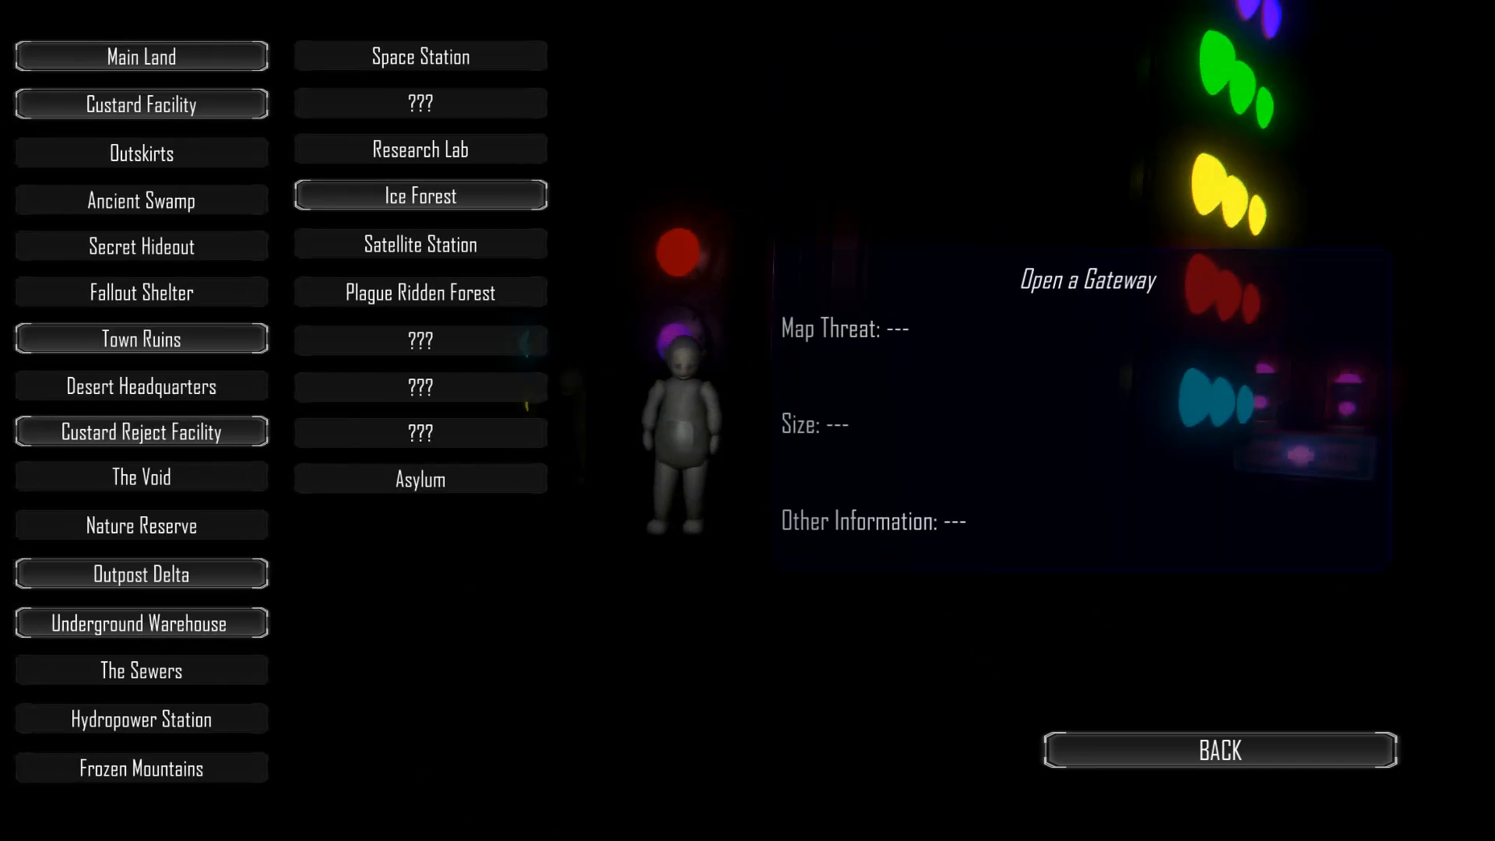
pyautogui.click(140, 56)
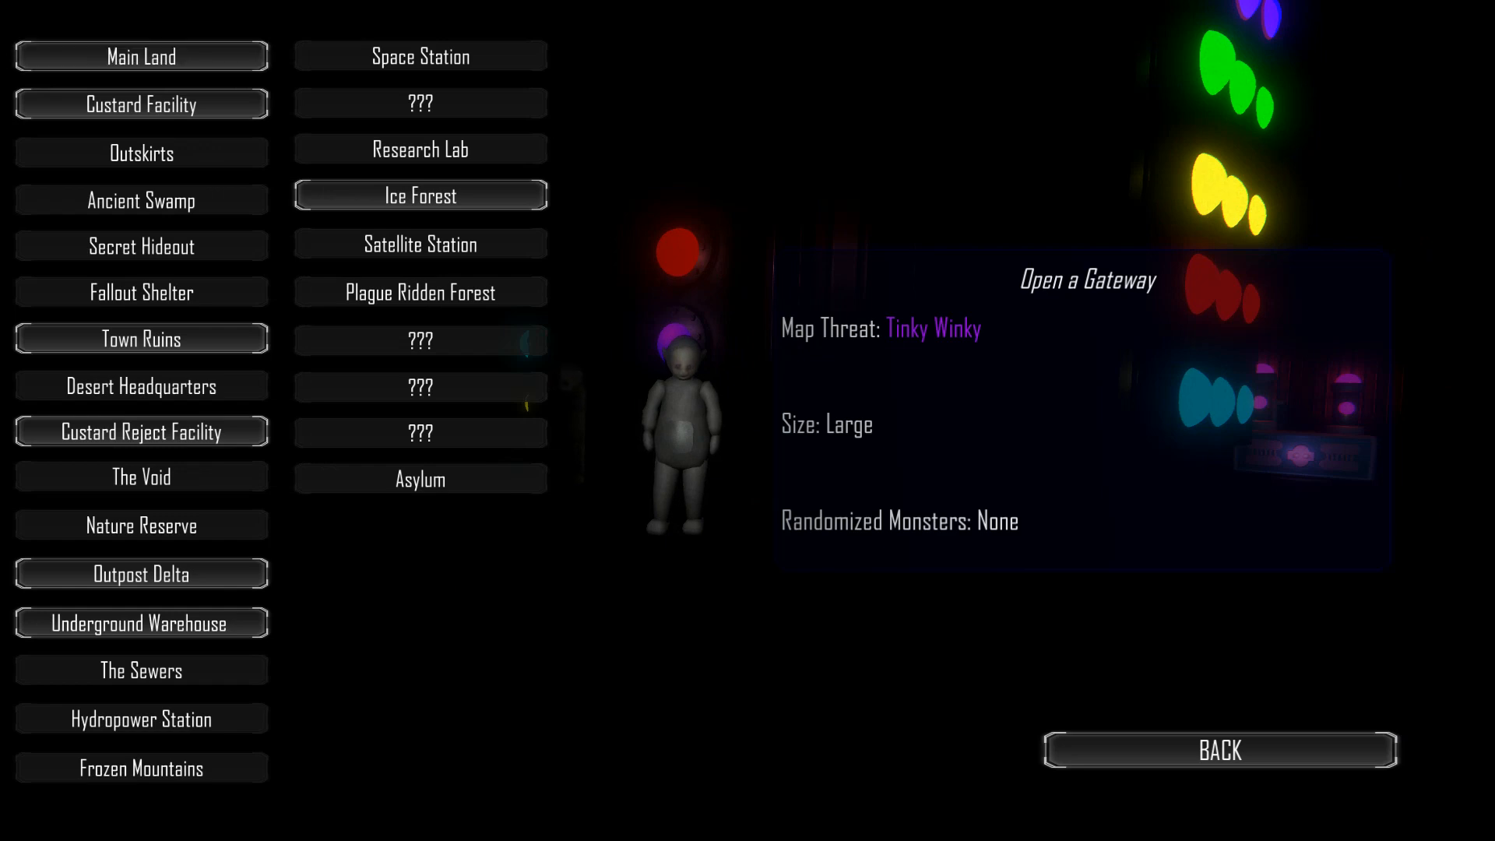
pyautogui.click(1219, 749)
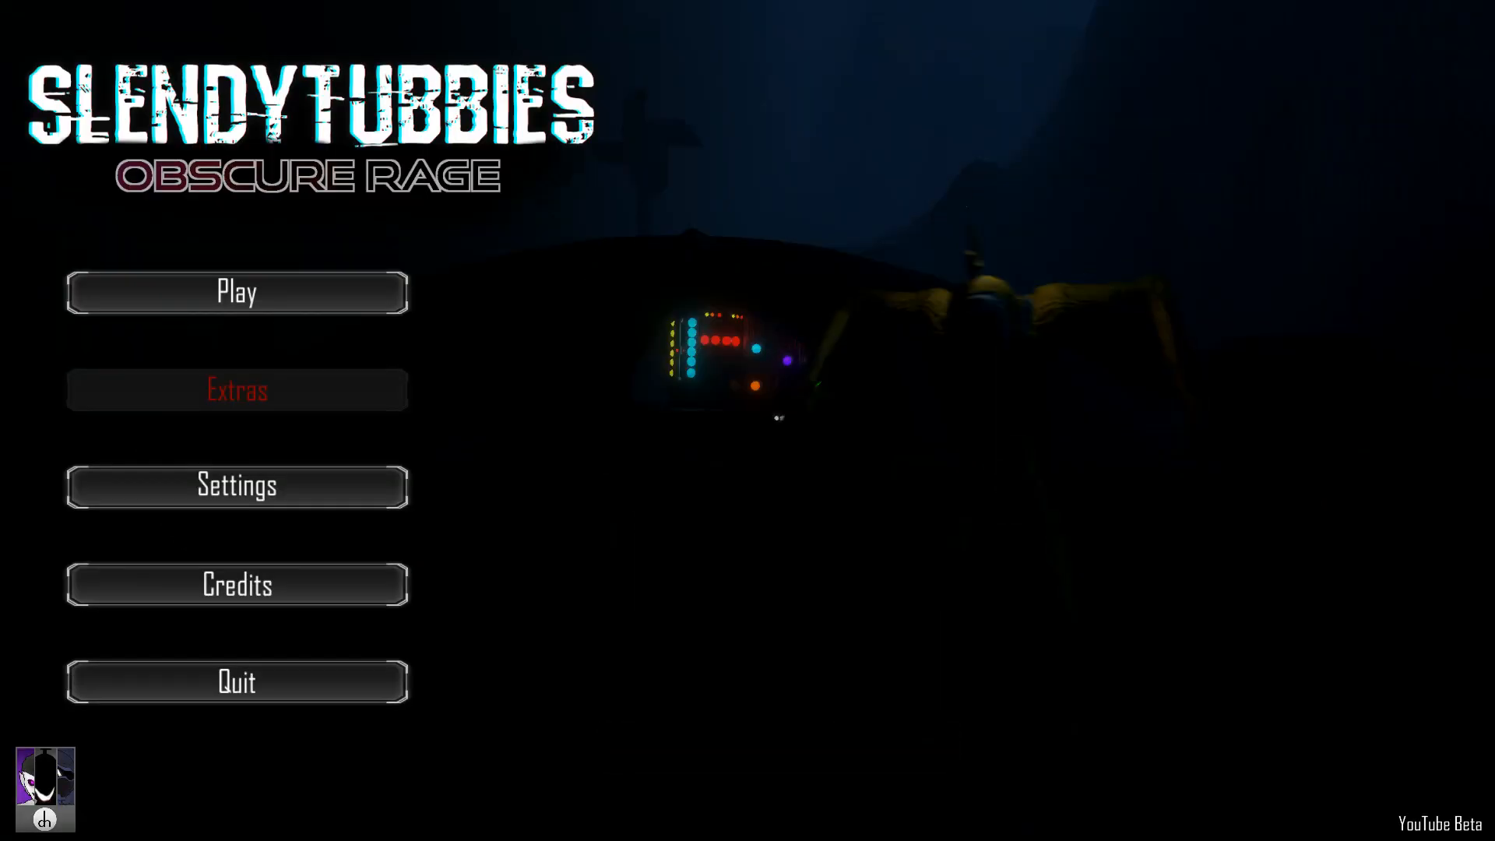